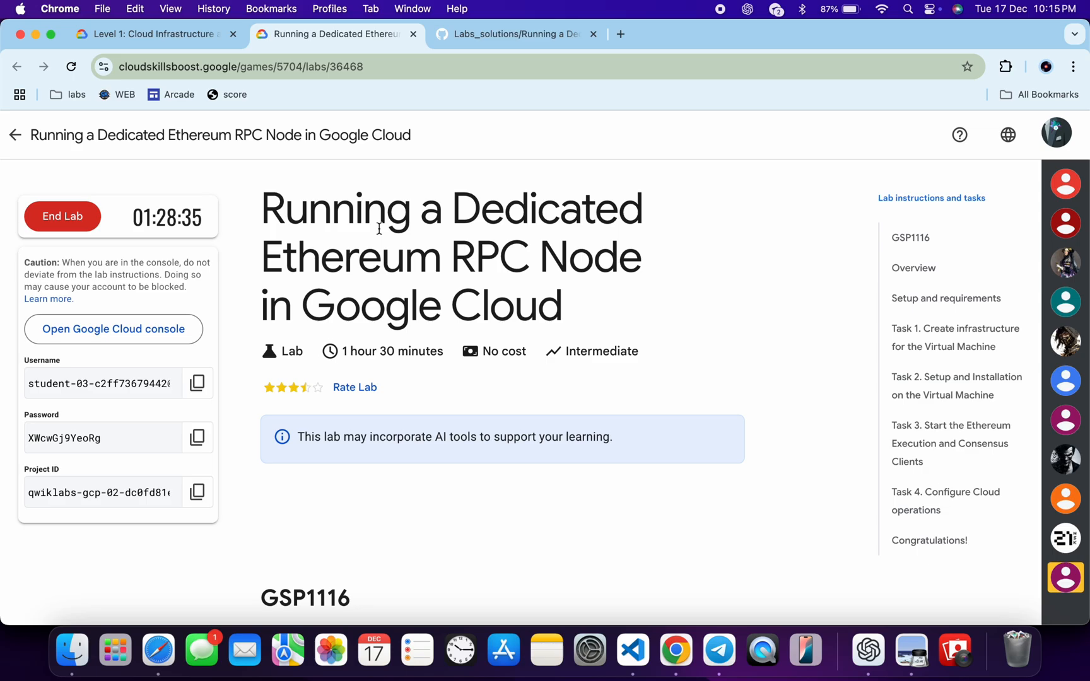
- Show the GSP1116 guide's Quick Start section and right-click the Cloud Shell 'clicking here' link
left_click(514, 34)
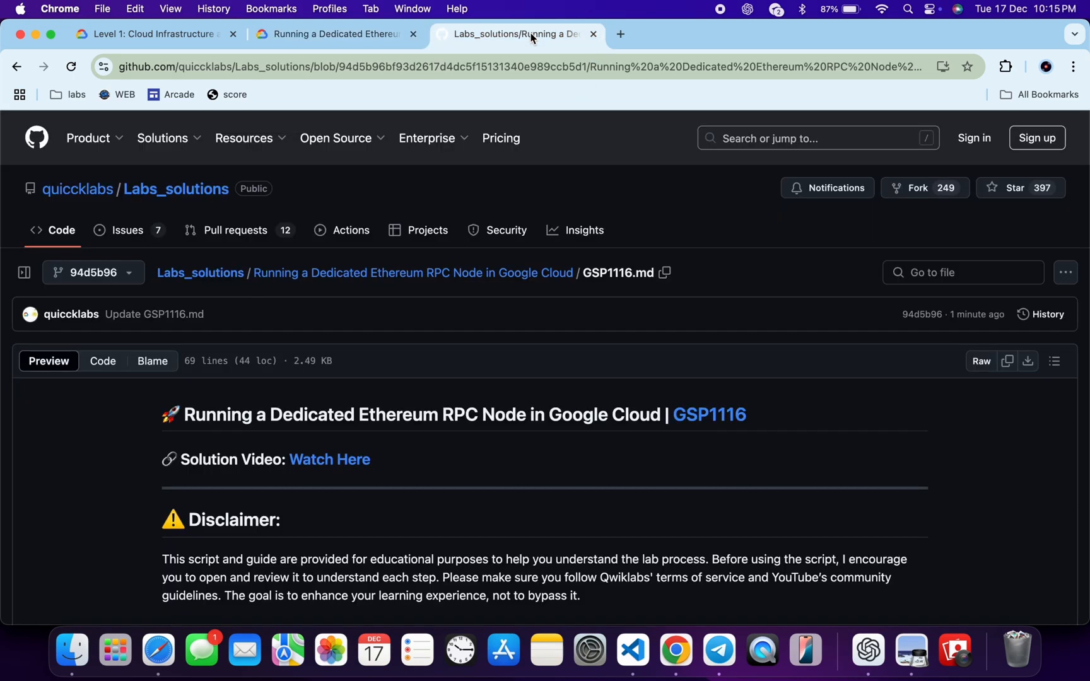
mouse_move(546, 314)
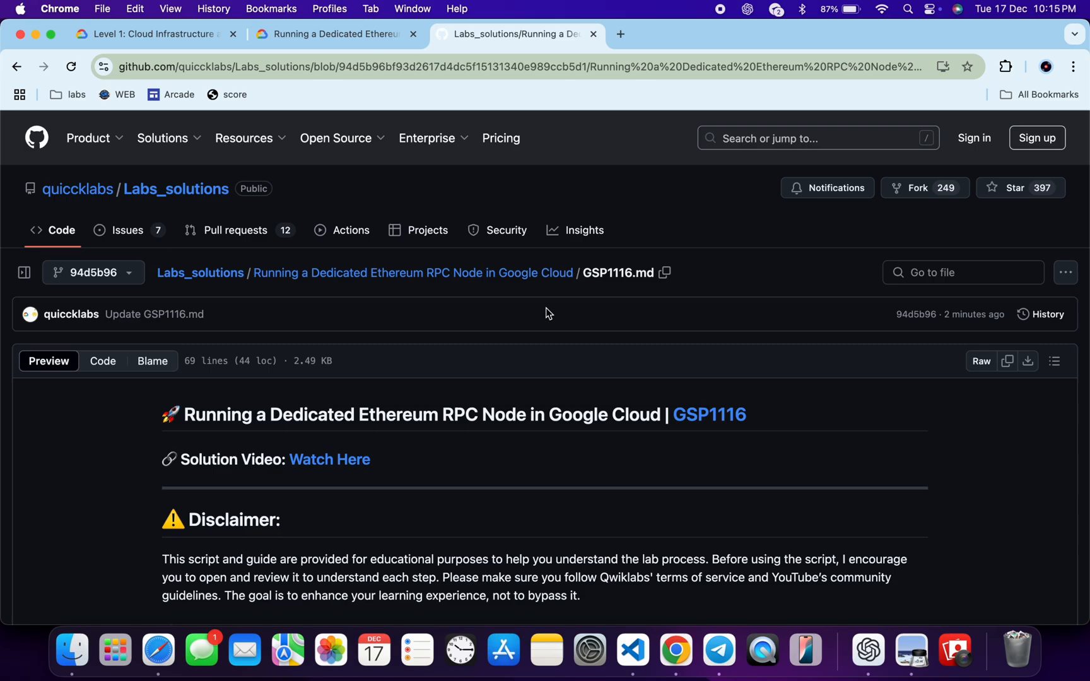
scroll("down", 3)
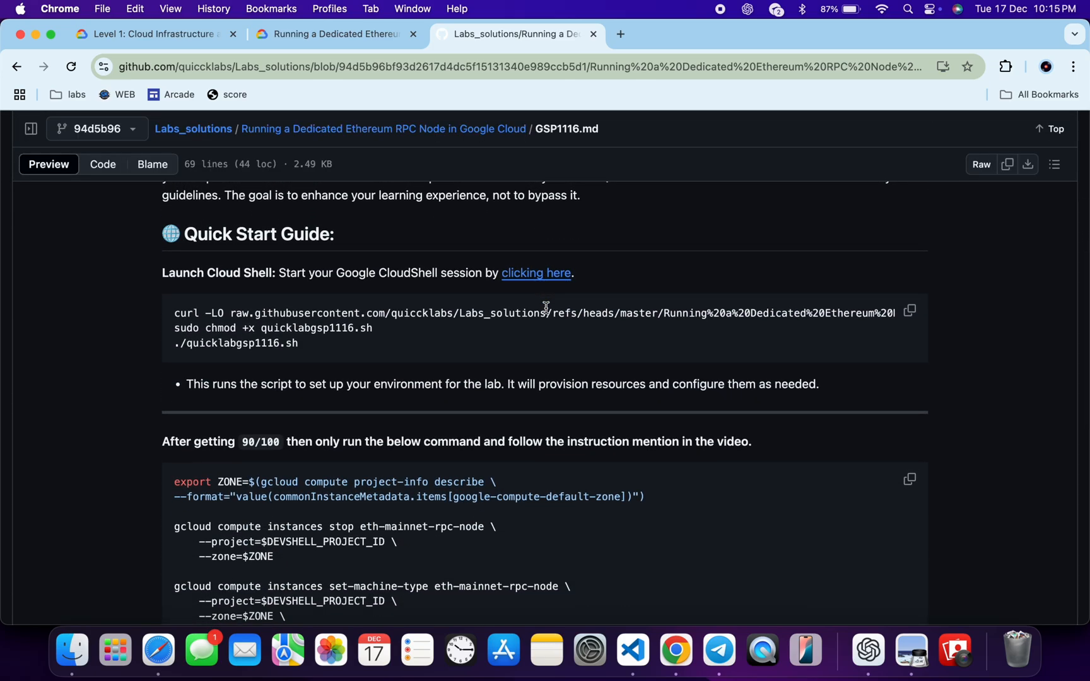
right_click(535, 272)
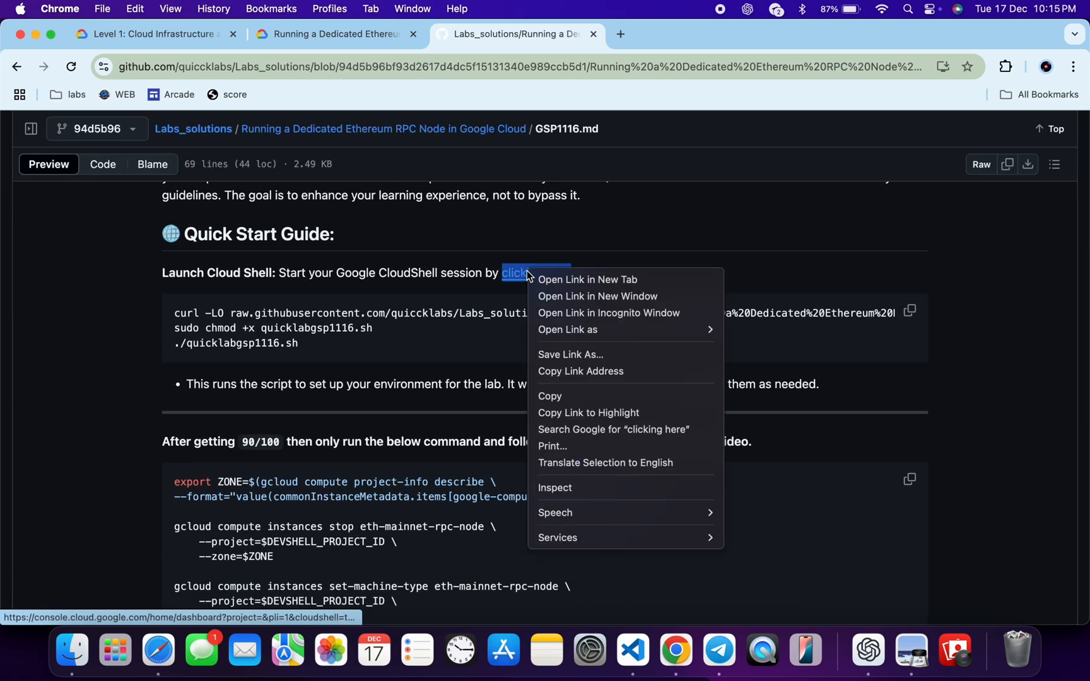
- Launch Cloud Shell for the lab project in an incognito window and focus its terminal
left_click(608, 313)
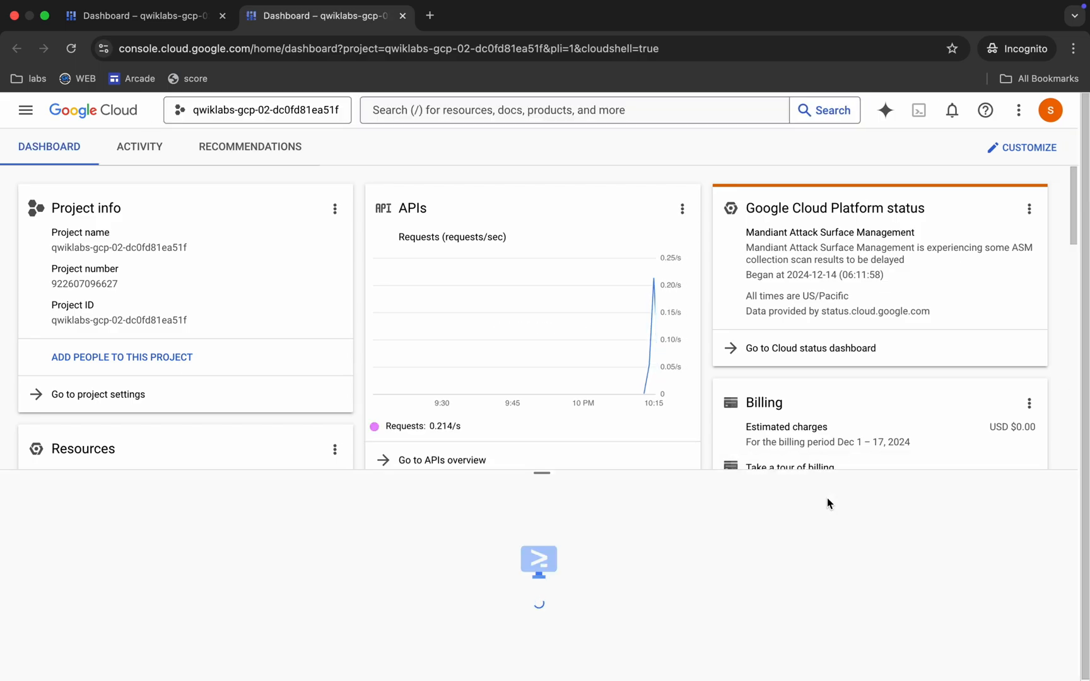
left_click(919, 110)
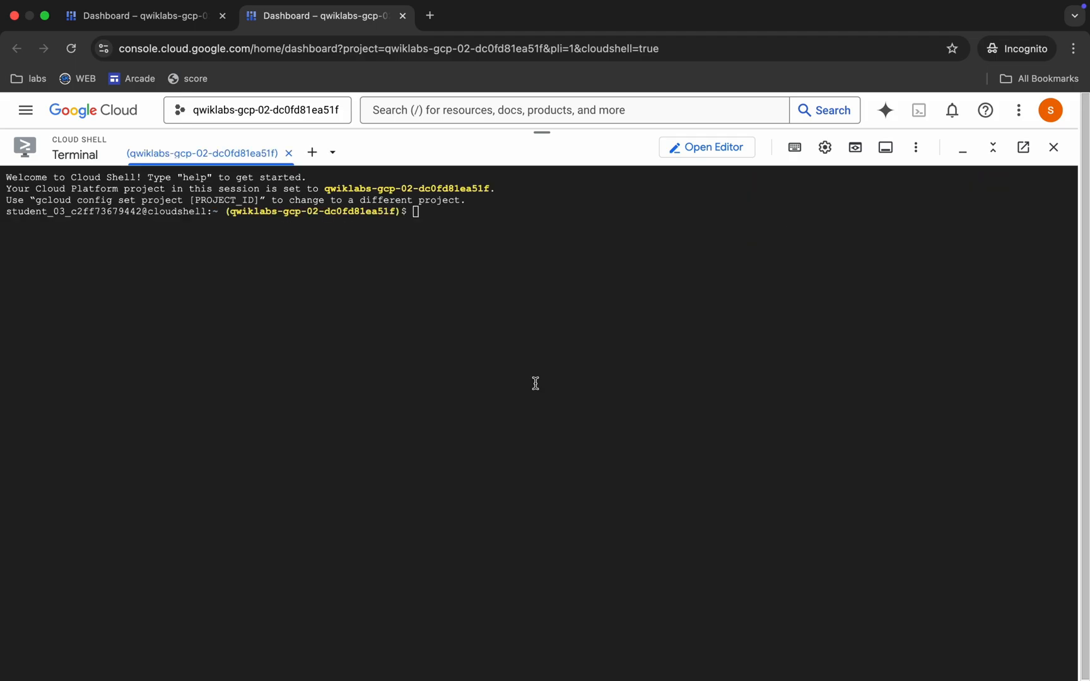
left_click(518, 33)
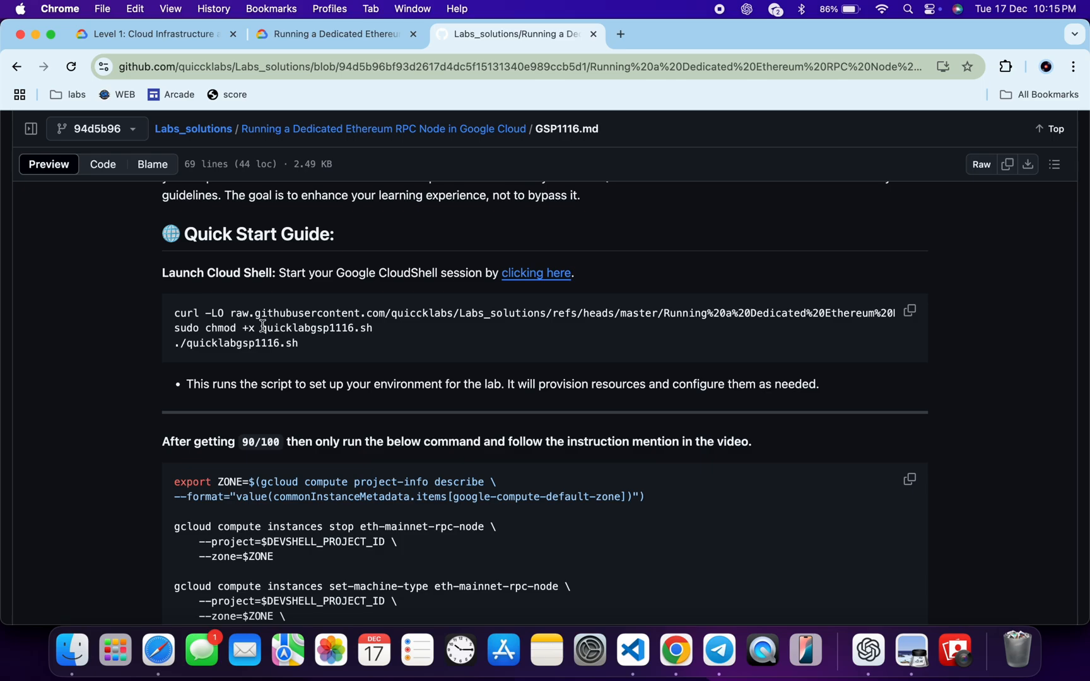
mouse_move(310, 349)
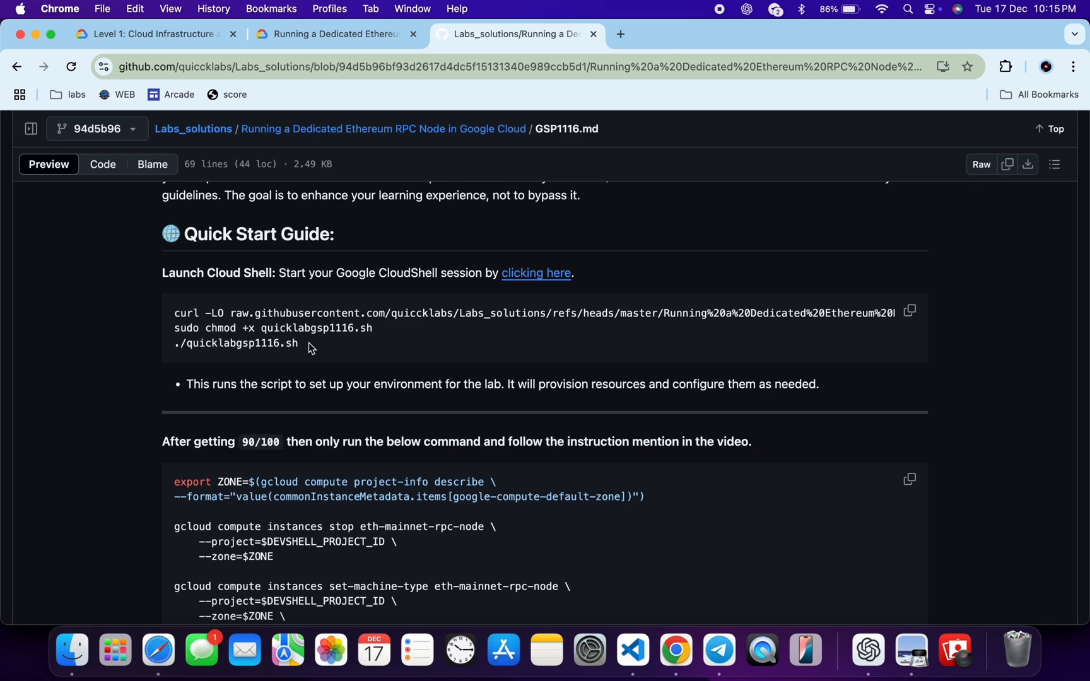
- Select the curl, chmod and ./quicklabgsp1116.sh lines in the Quick Start code block
left_click_drag(200, 328, 299, 343)
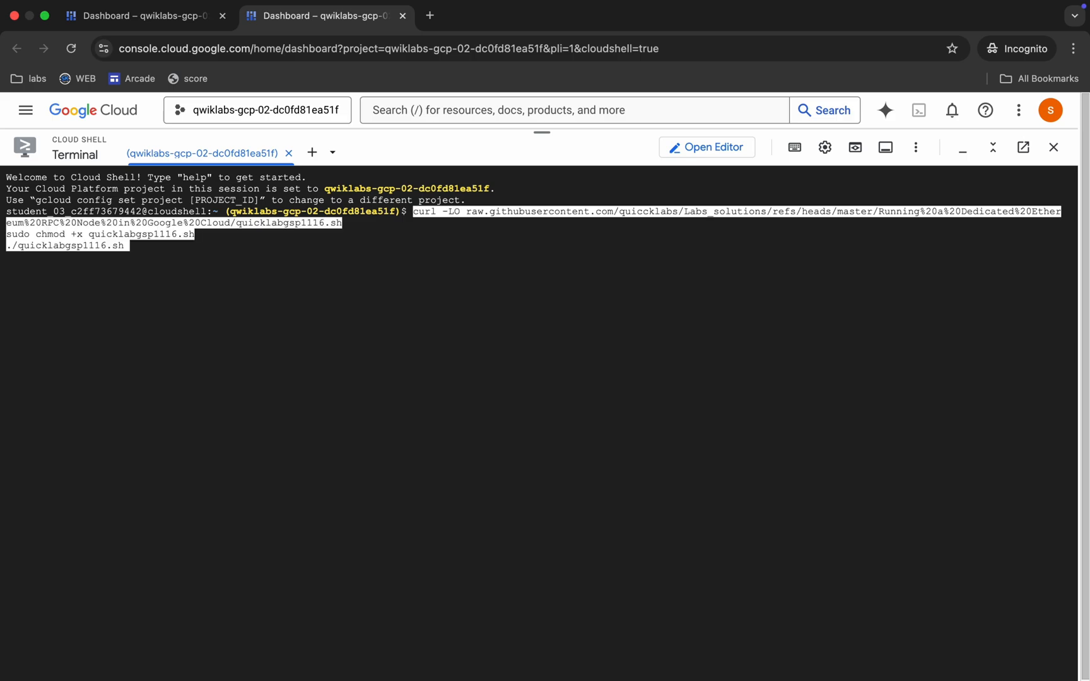
- Run the pasted GSP1116 setup commands in Cloud Shell and authorize Cloud Shell
key("Return")
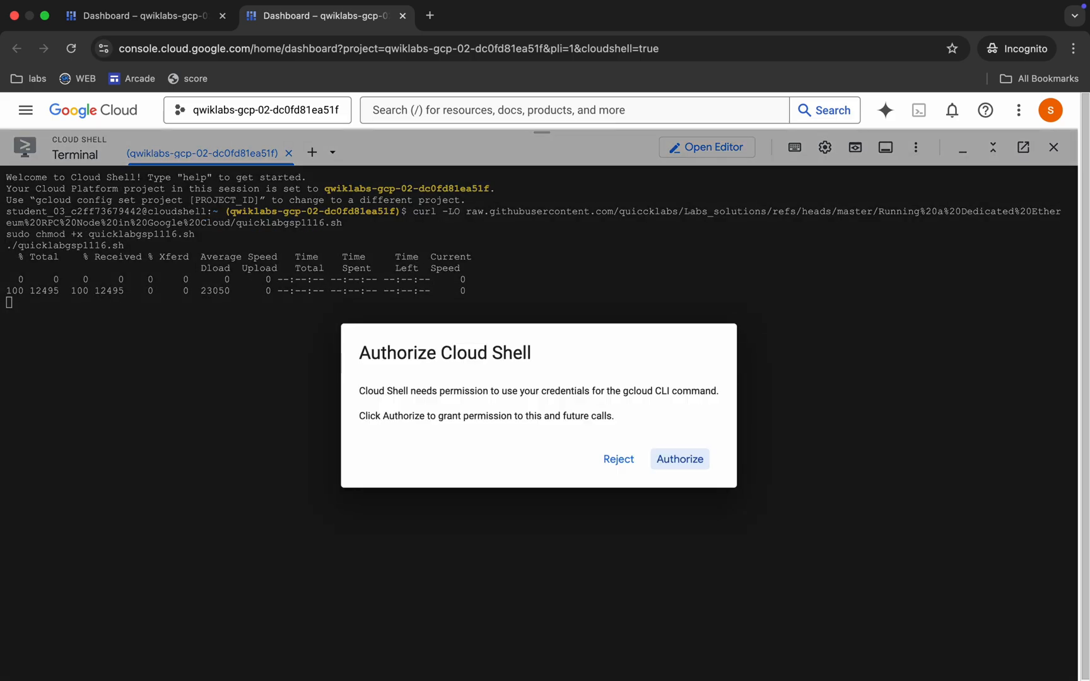
left_click(680, 459)
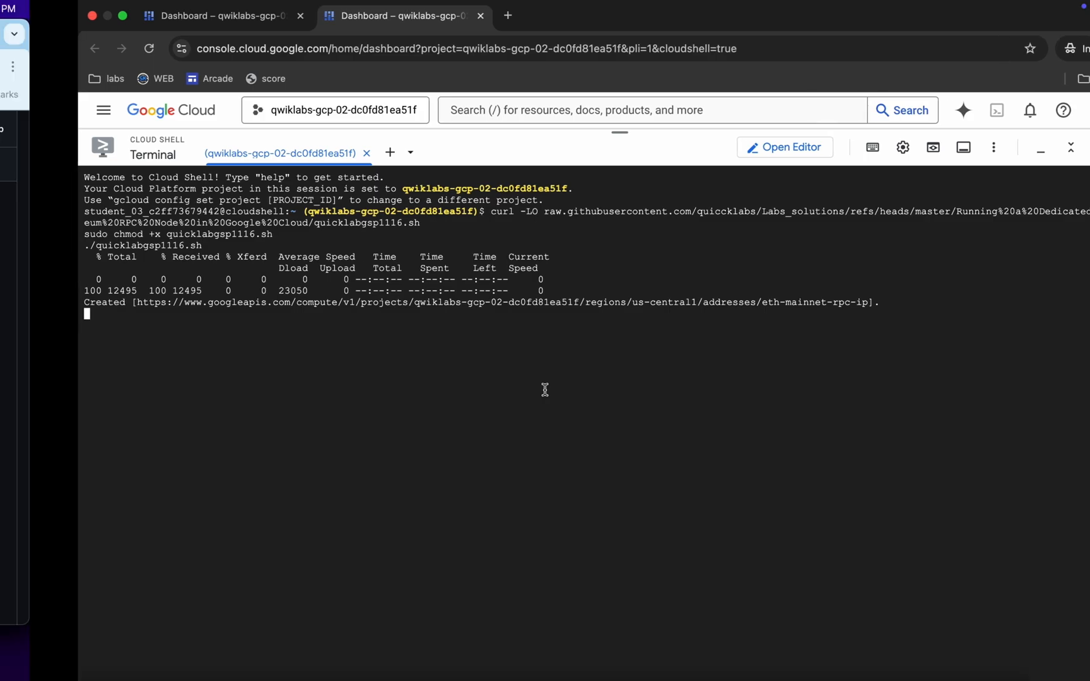
- Show the guide's 'After getting 90/100' section and highlight 90/100
left_click(518, 34)
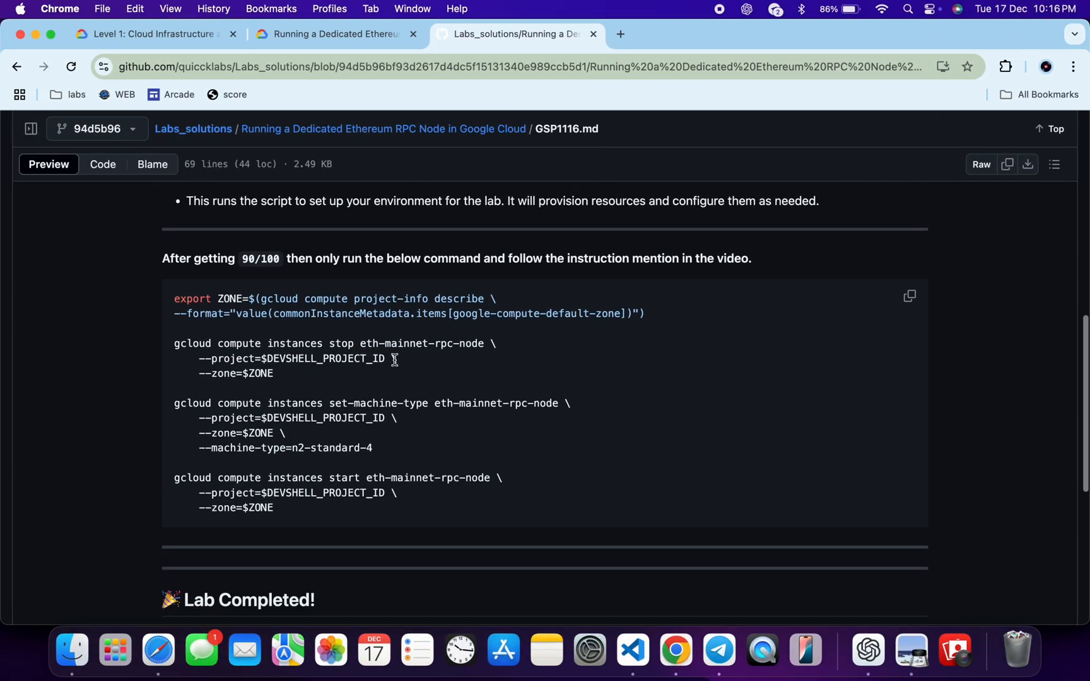
mouse_move(350, 492)
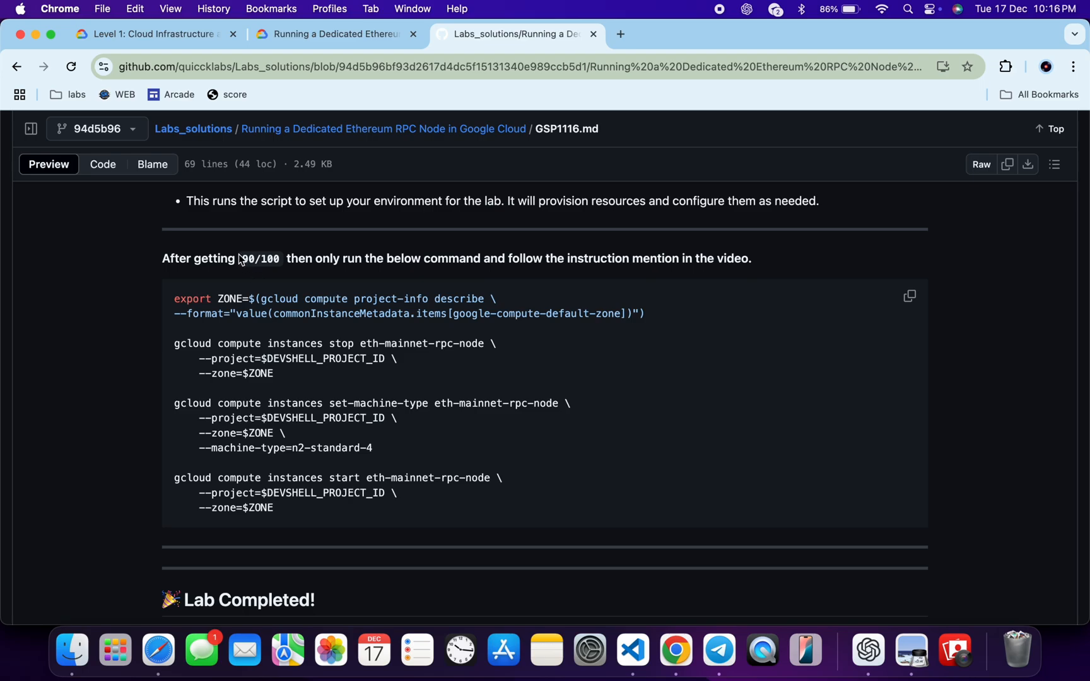
double_click(259, 258)
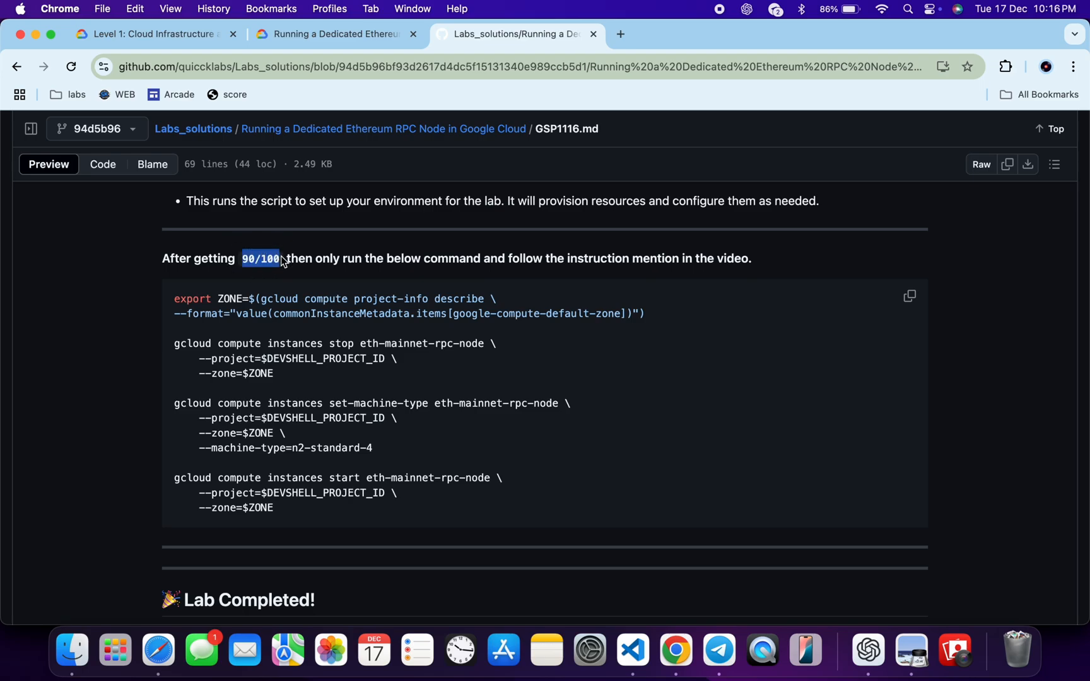
mouse_move(335, 341)
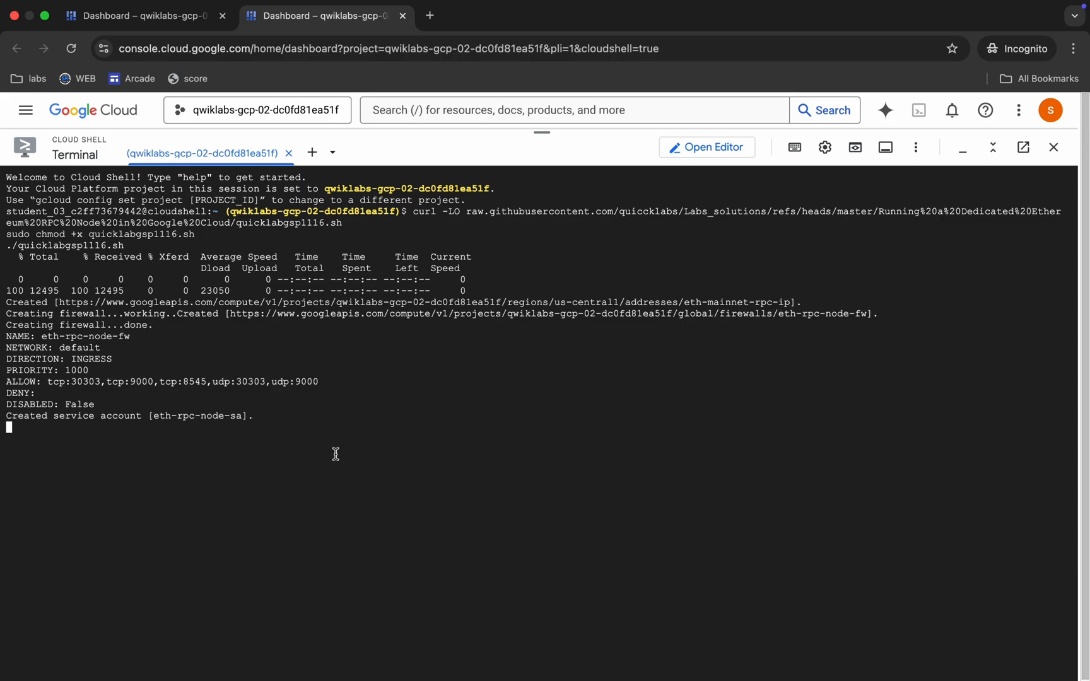
- Scroll the Cloud Shell output while the firewall, service account, VM and SSH keys are created
scroll("down", 3)
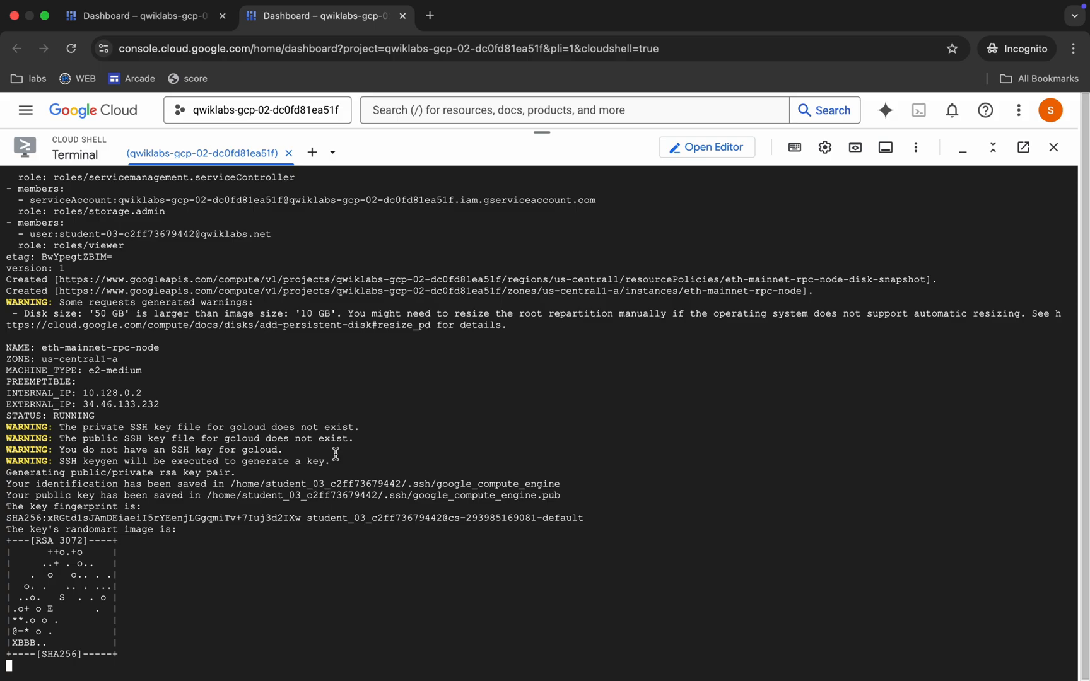
- Follow the Cloud Shell output until google-cloud-ops-agent reports 'installation succeeded'
scroll("down", 3)
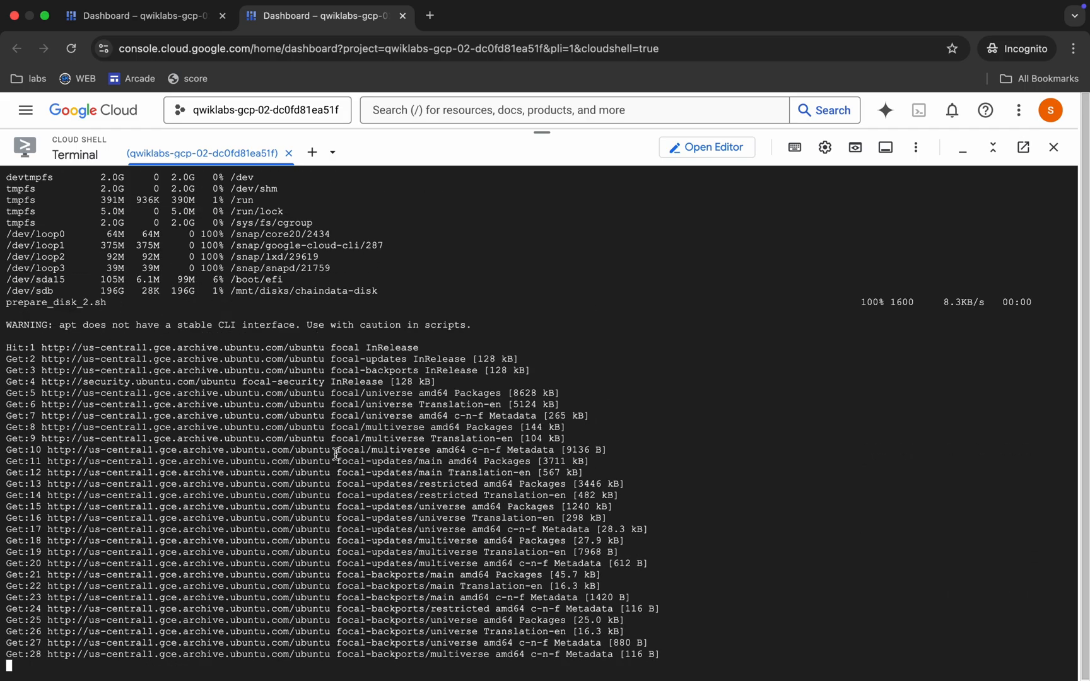
scroll("down", 3)
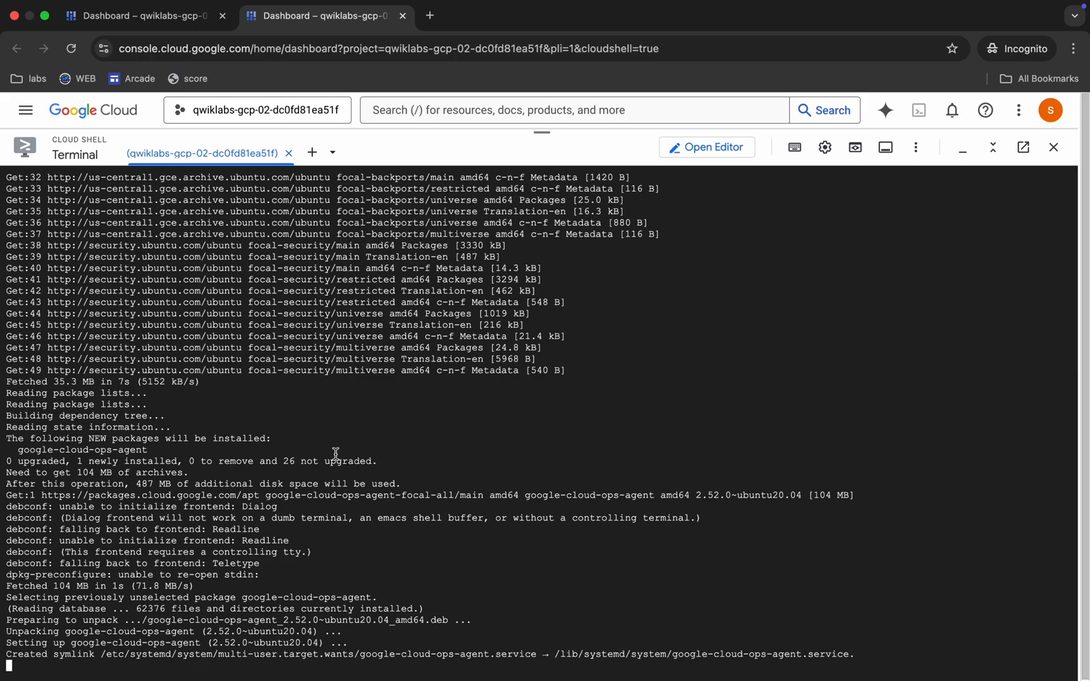
scroll("down", 3)
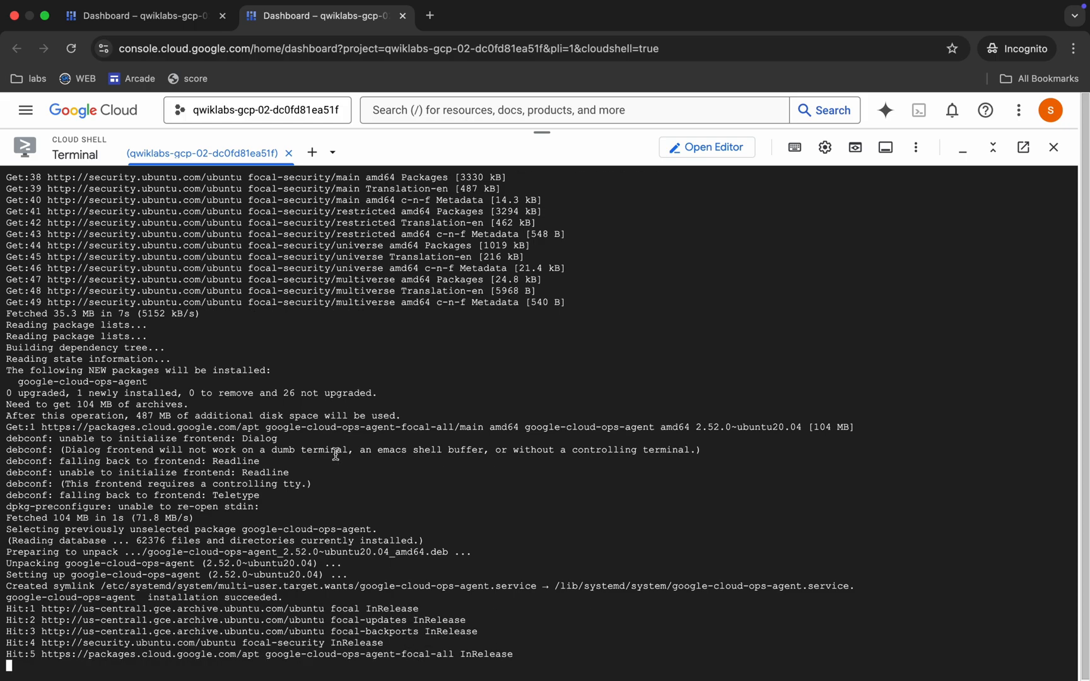
scroll("down", 3)
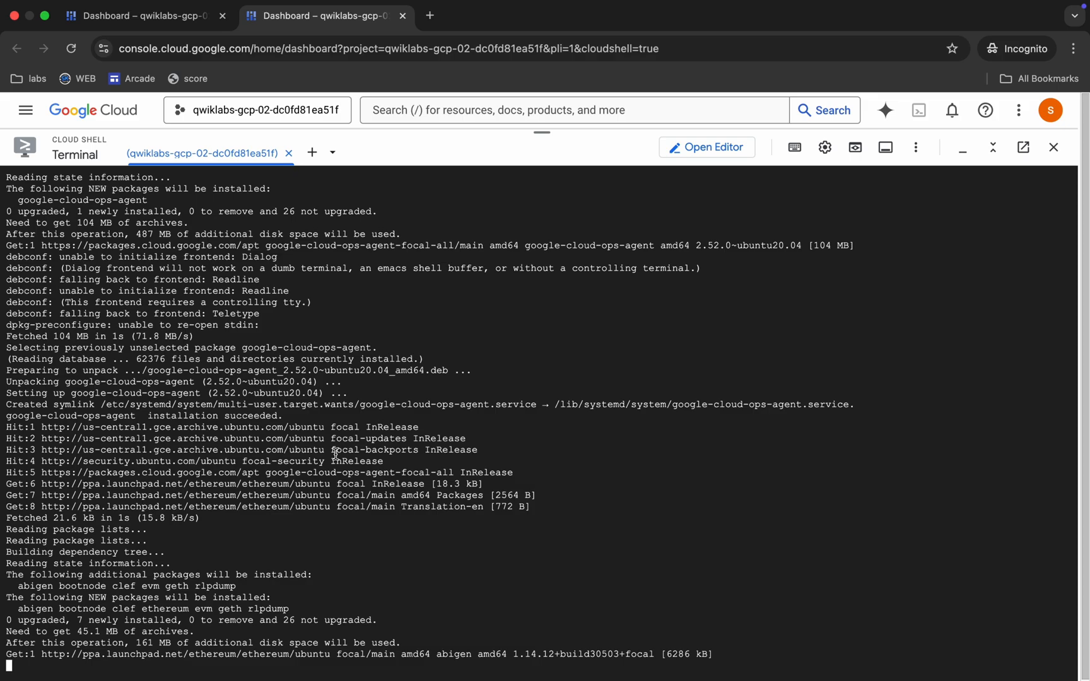
- Follow the Ethereum PPA setup and apt-get install of geth, abigen, clef and evm
scroll("down", 3)
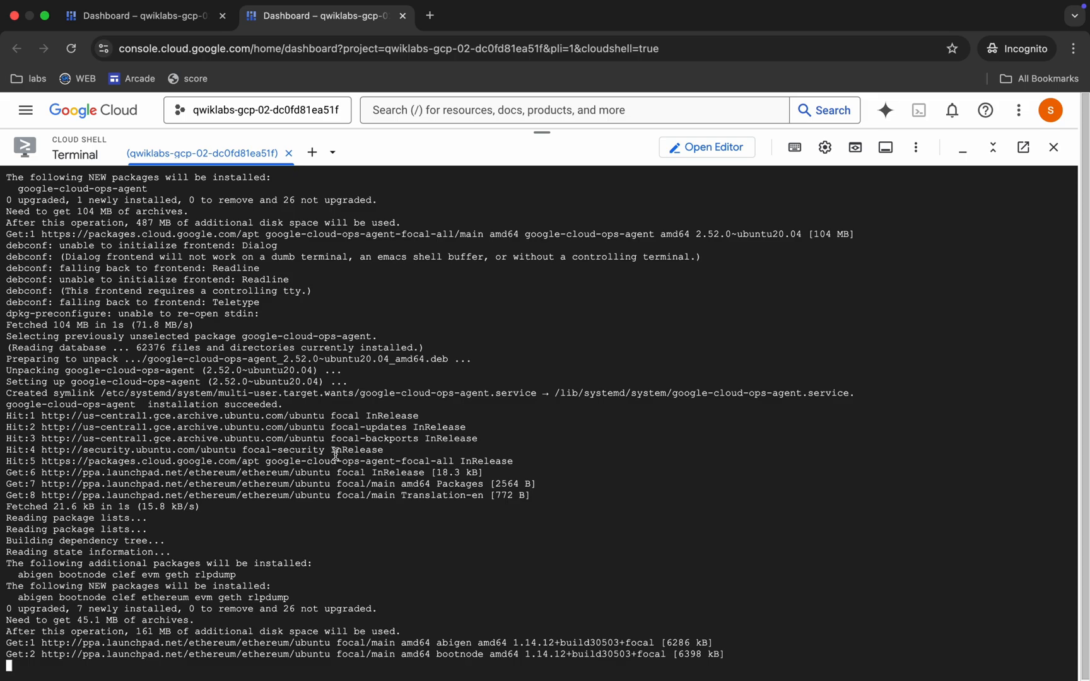
scroll("down", 3)
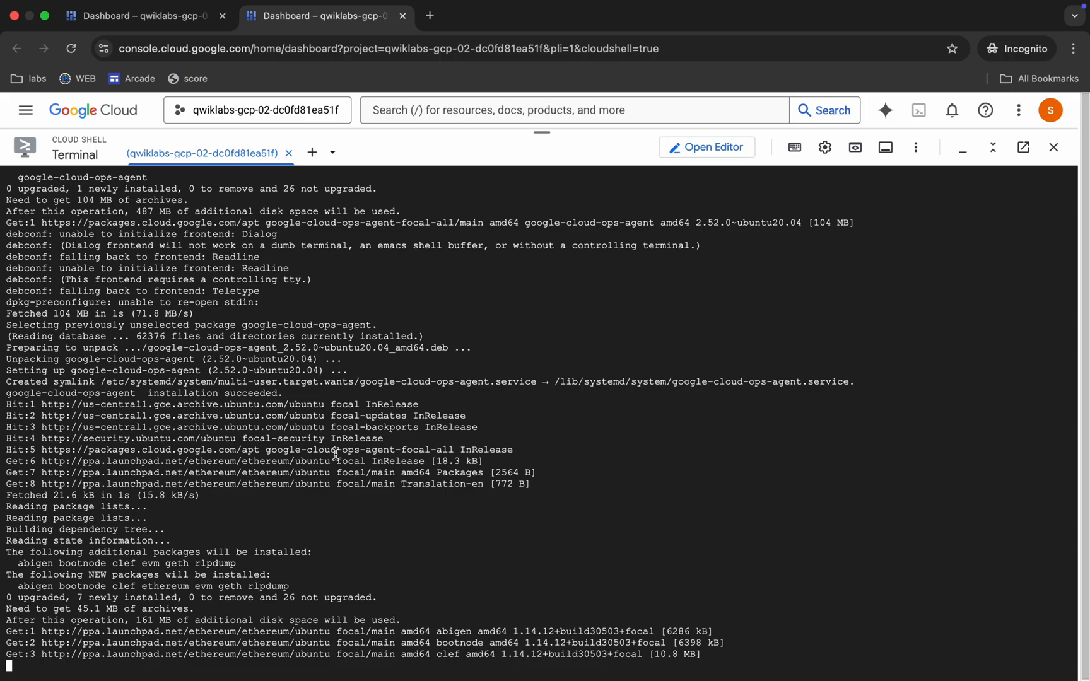
scroll("down", 3)
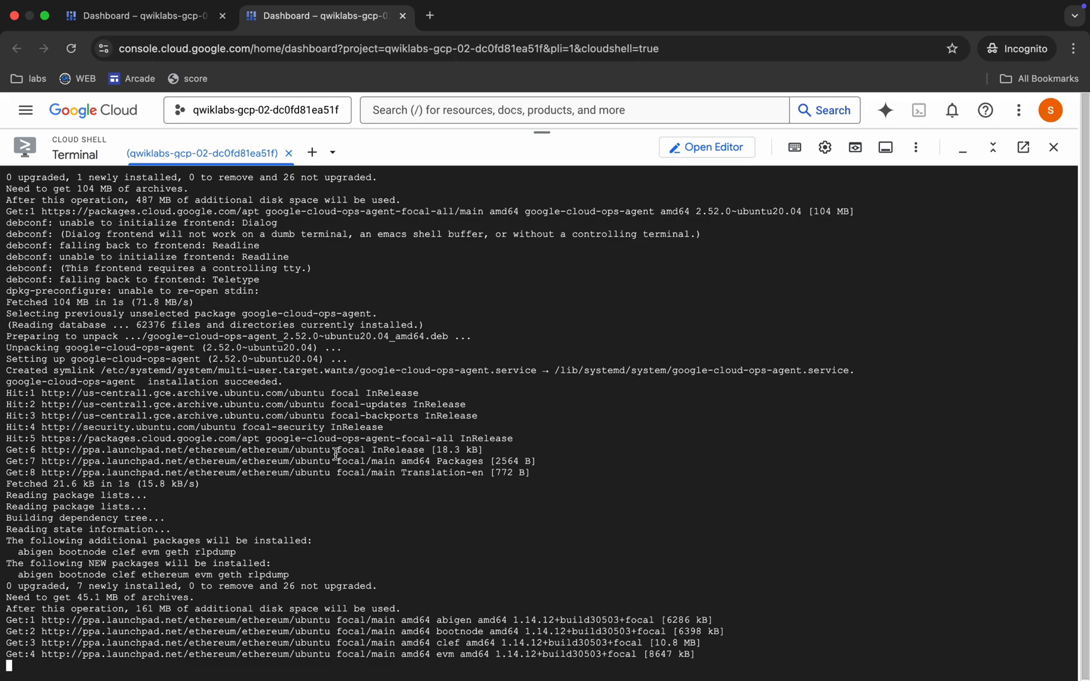
scroll("down", 3)
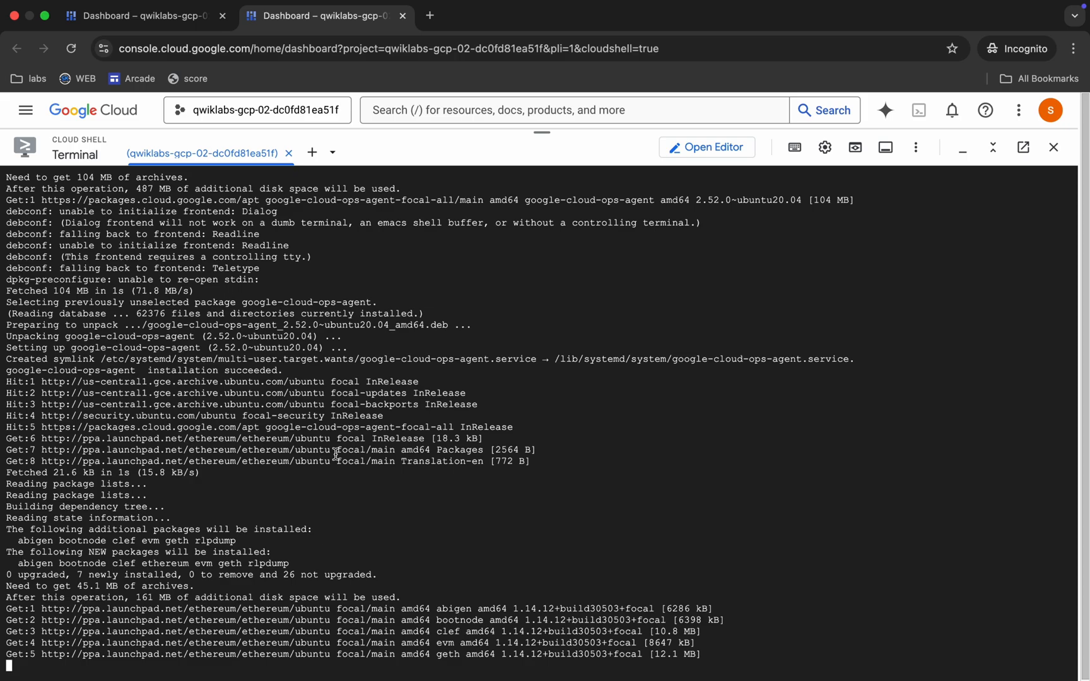
scroll("down", 3)
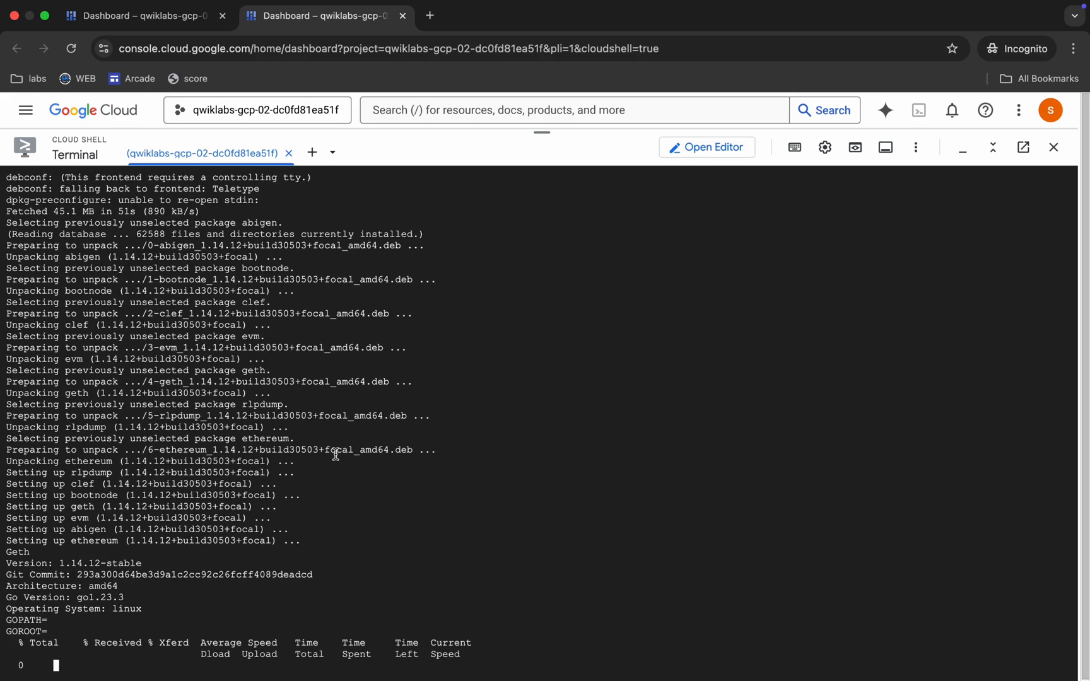
- Follow the geth setup, Lighthouse download, prepare_disk_3.sh and Ops Agent restart output
scroll("down", 3)
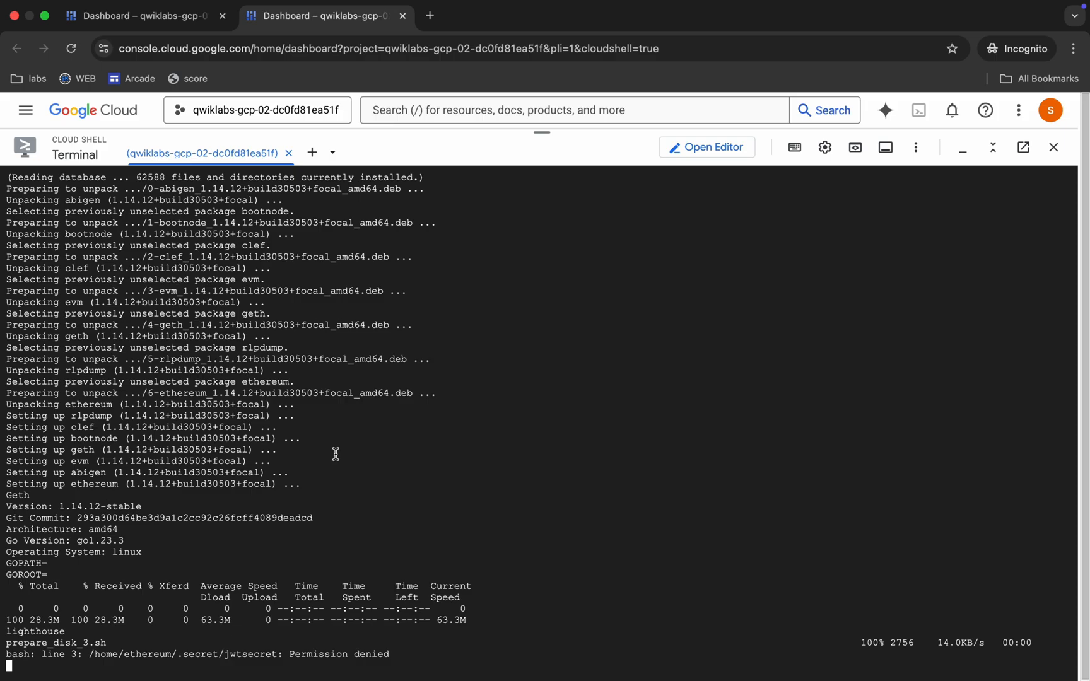
scroll("down", 3)
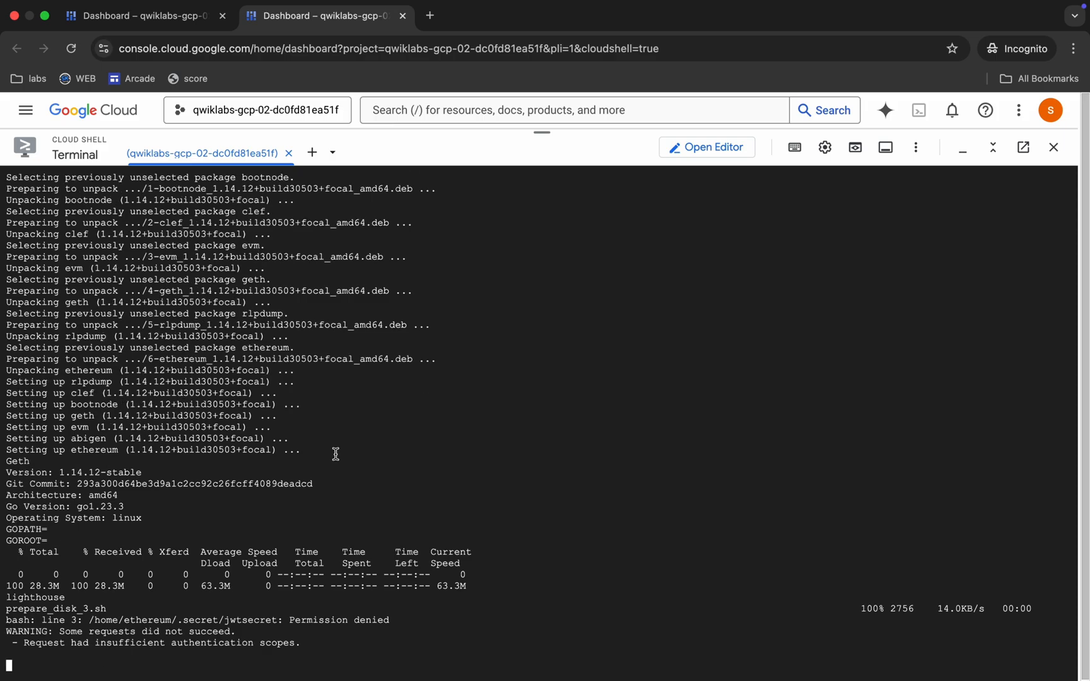
scroll("down", 3)
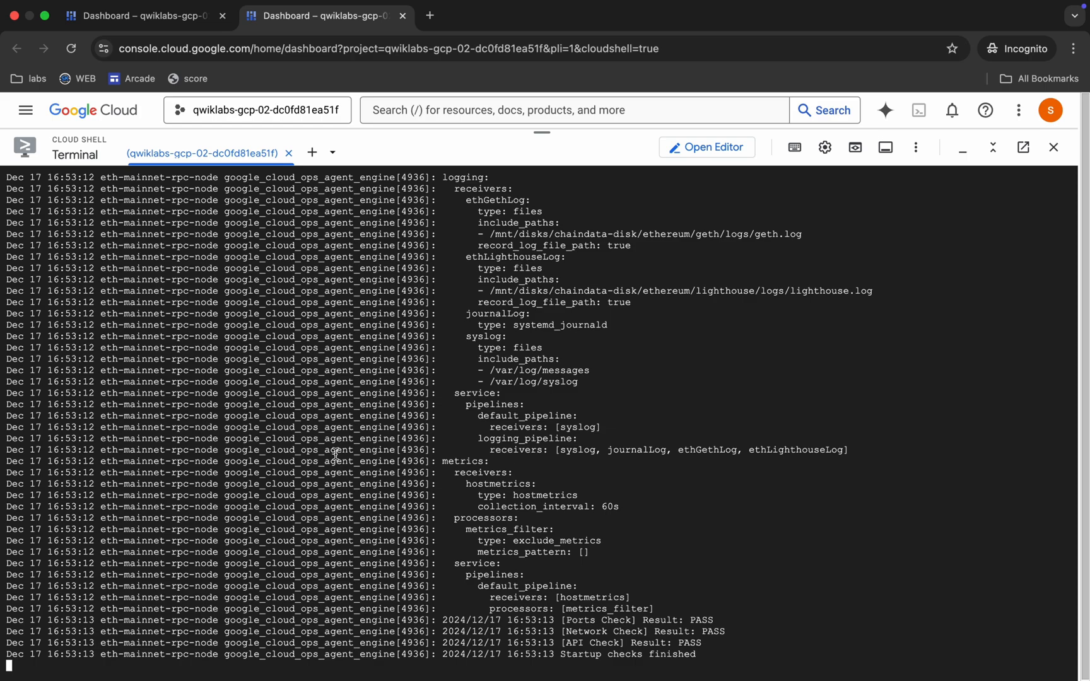
scroll("down", 3)
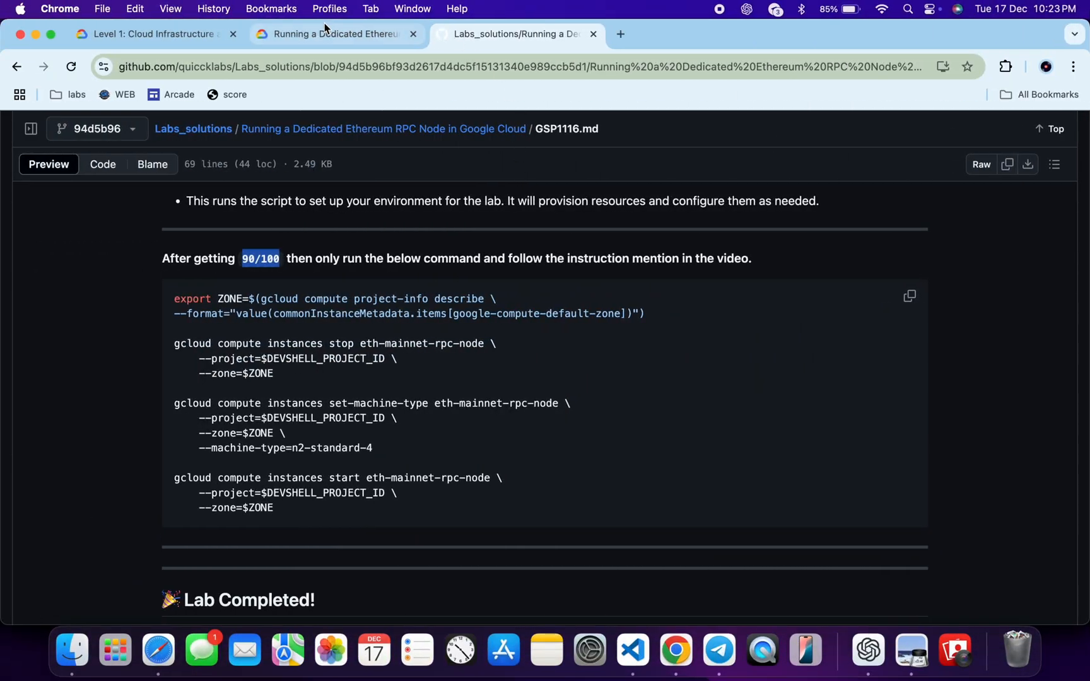
- Run Check my progress on the swap file and disk checkpoints, reaching 90/100
left_click(336, 34)
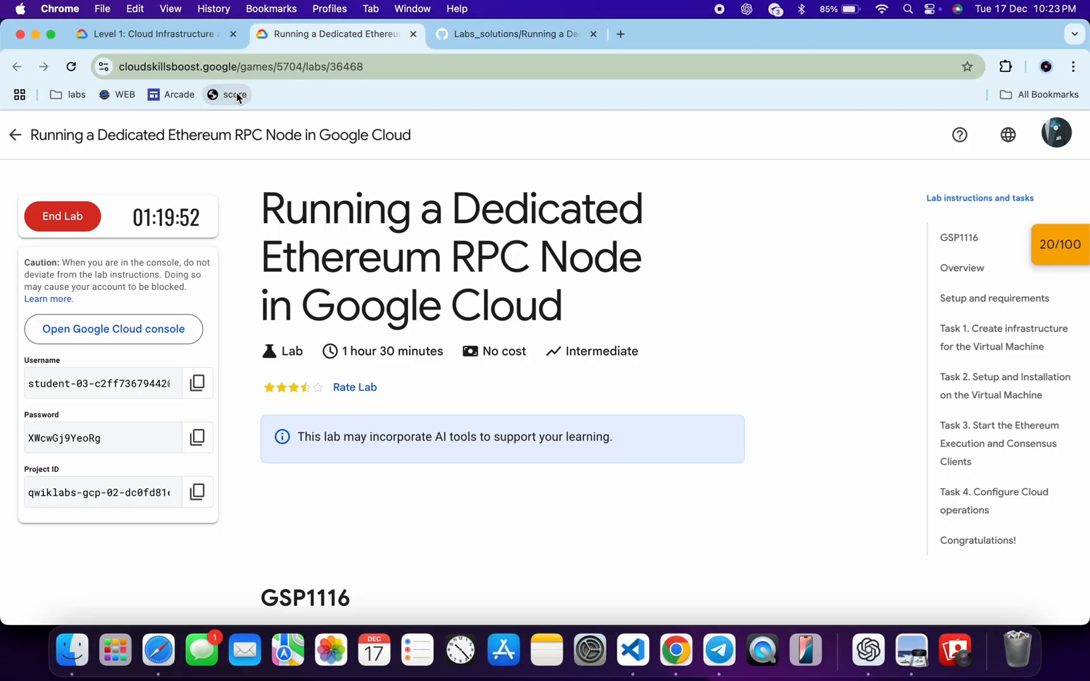
left_click(1060, 245)
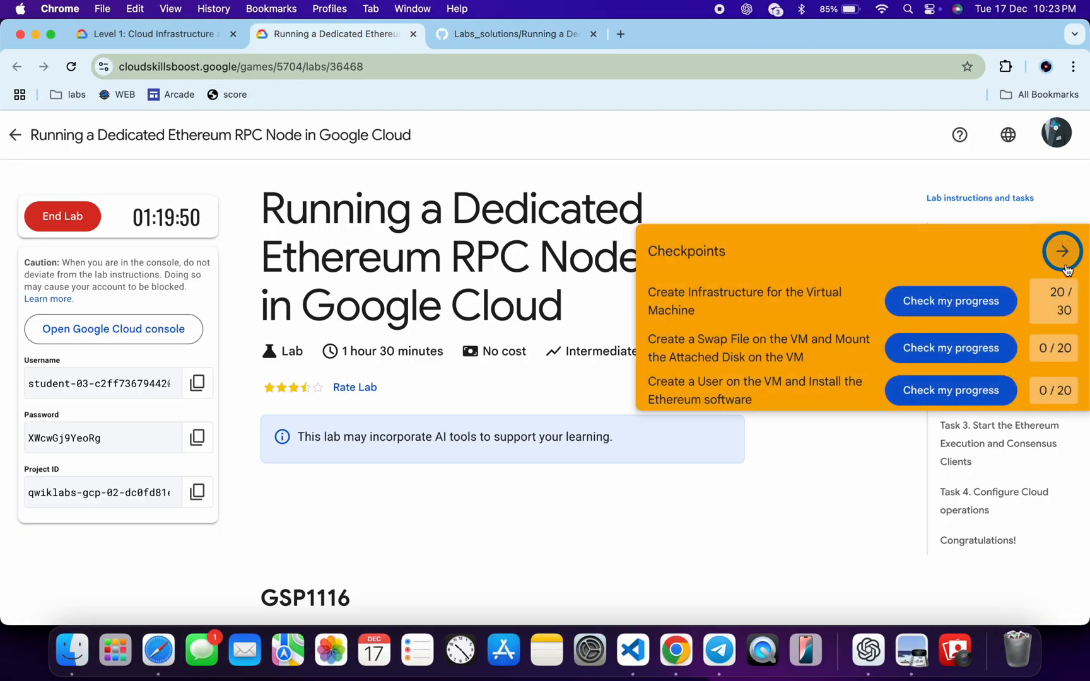
left_click(950, 348)
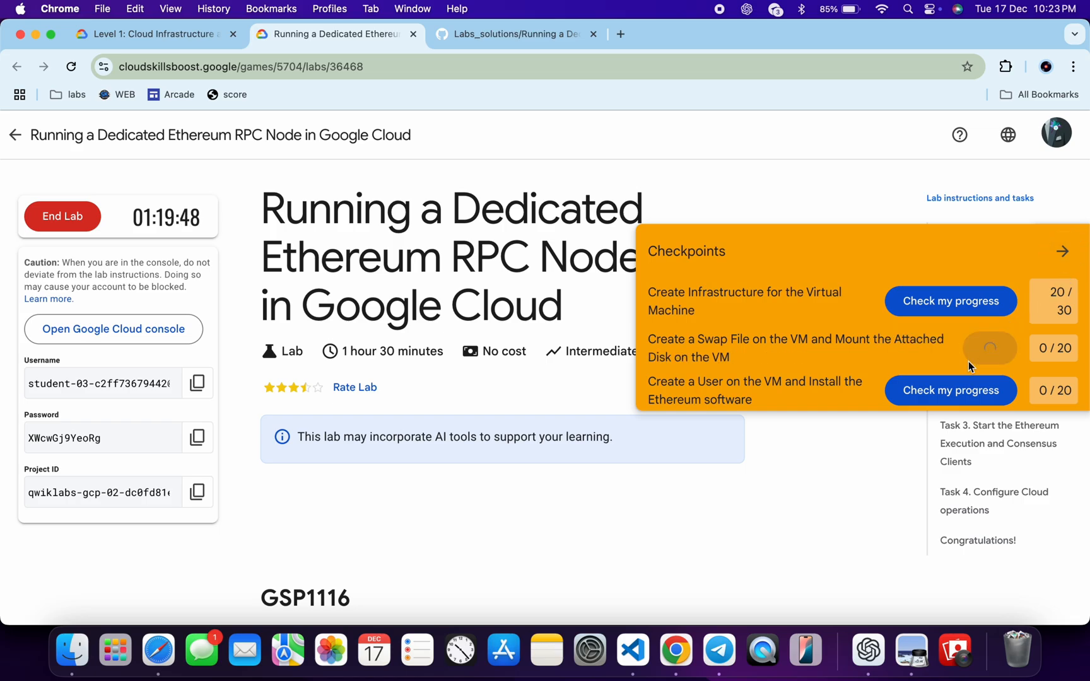
scroll("down", 3)
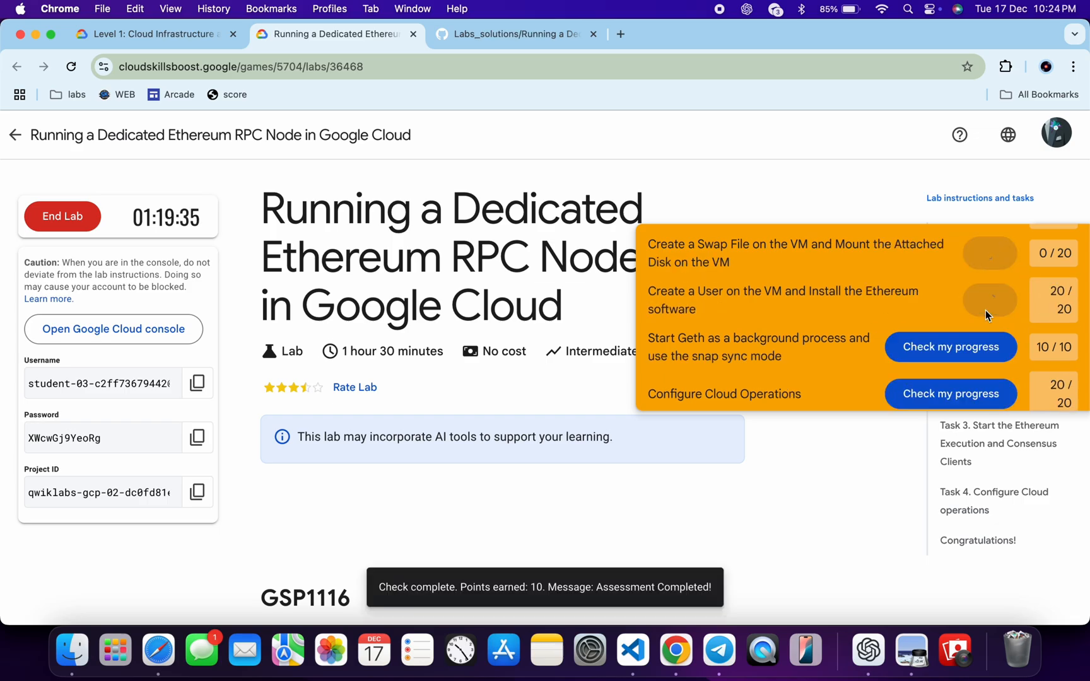
scroll("up", 3)
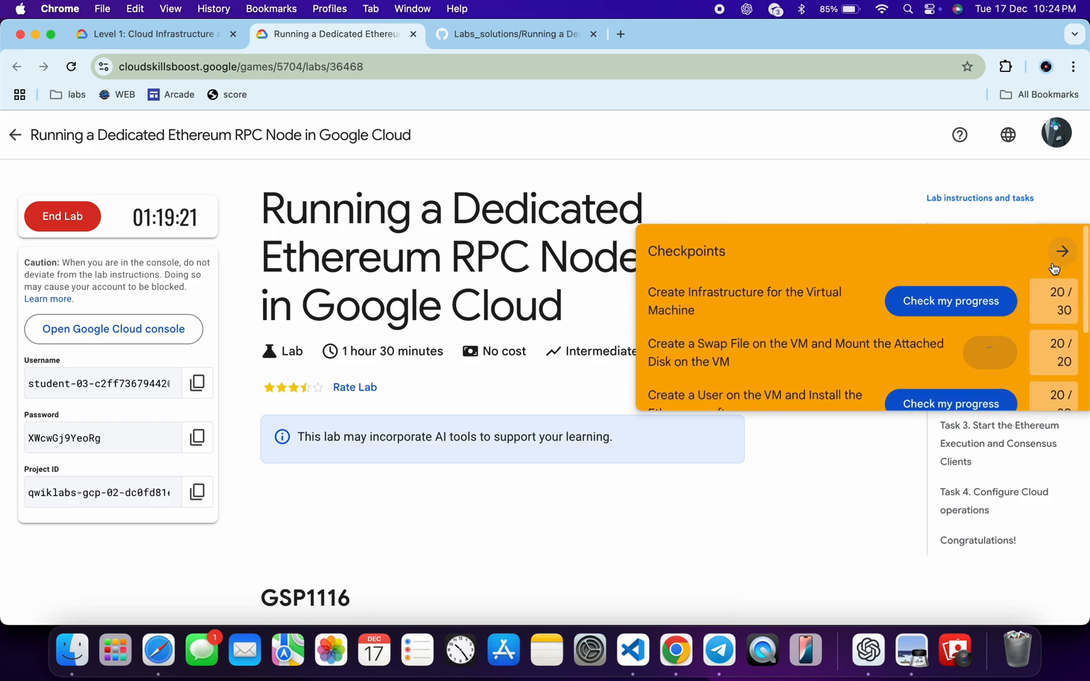
left_click(1062, 251)
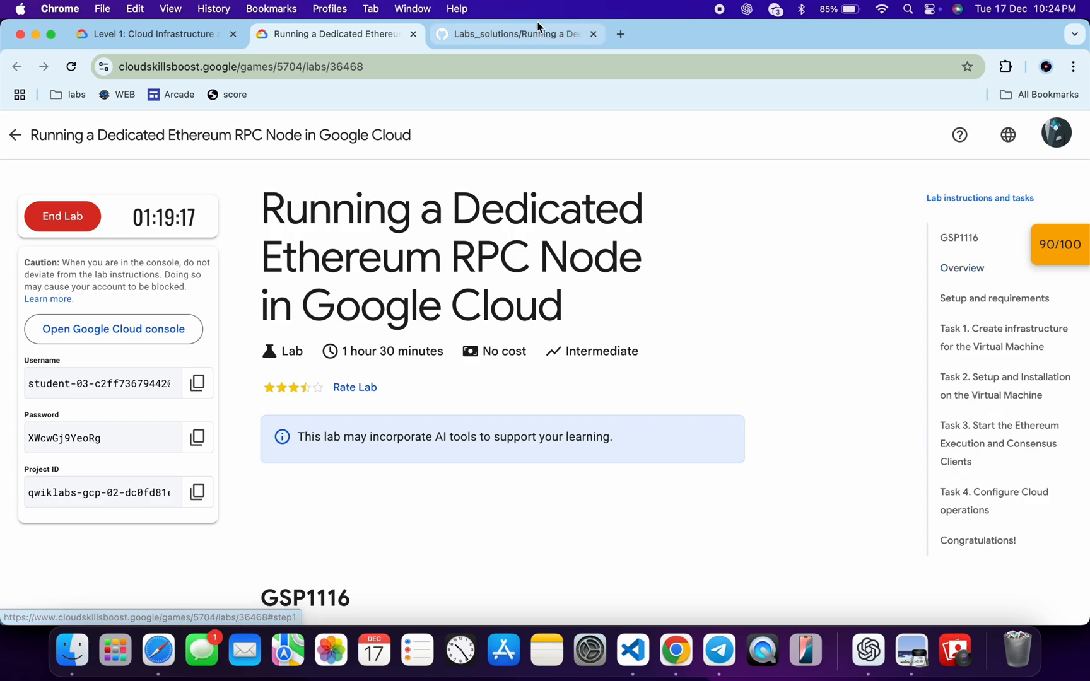
- Paste and run the stop, resize-to-n2-standard-4 and start commands for eth-mainnet-rpc-node in Cloud Shell
left_click(517, 34)
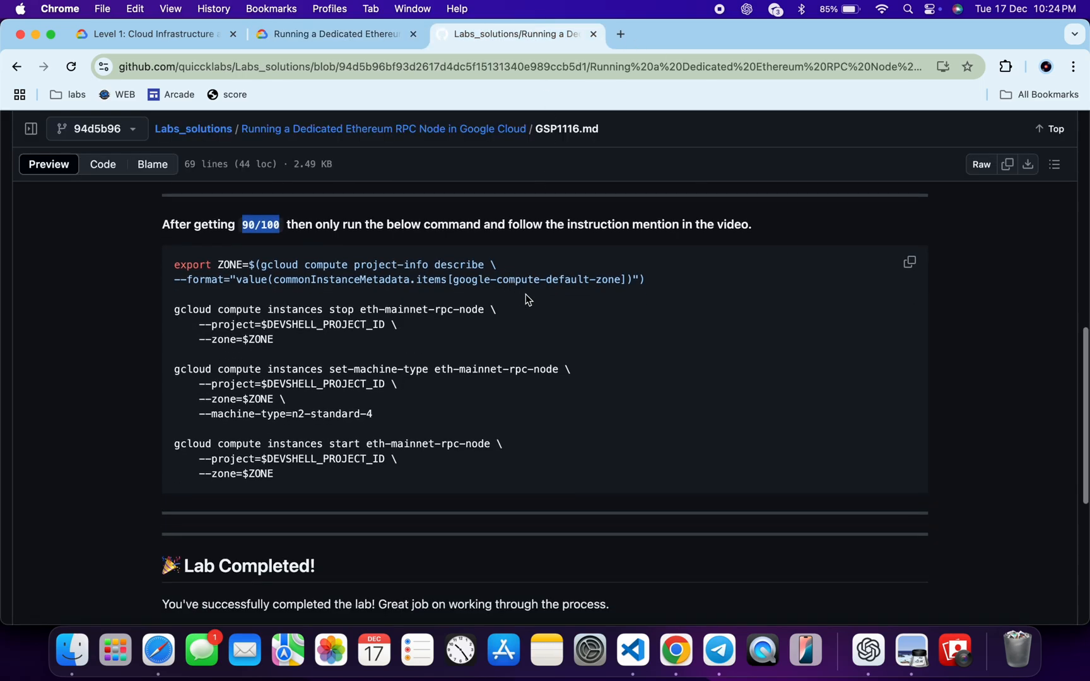
left_click(909, 262)
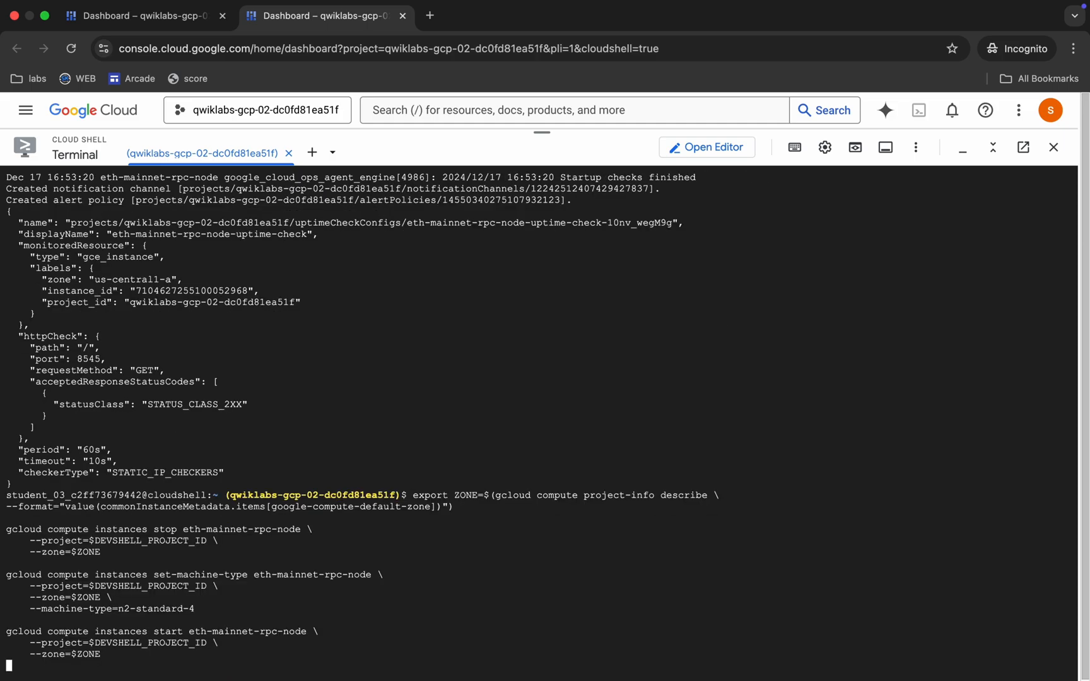
key("Return")
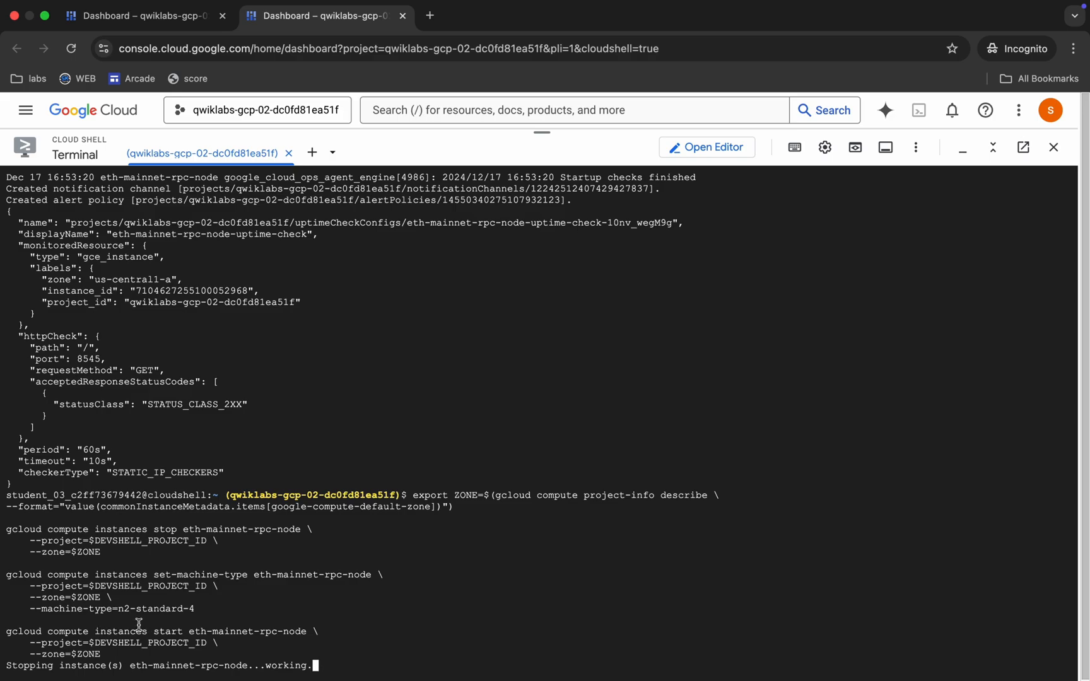
left_click(516, 33)
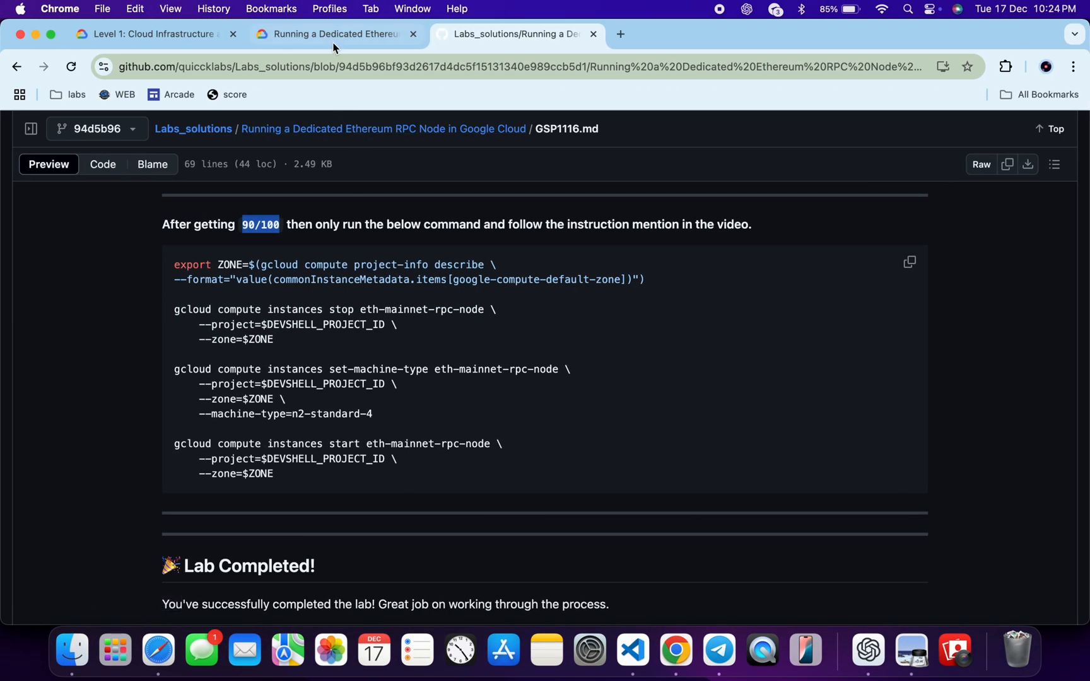
- Scroll through the Task 1 lab instructions while eth-mainnet-rpc-node stops
left_click(337, 34)
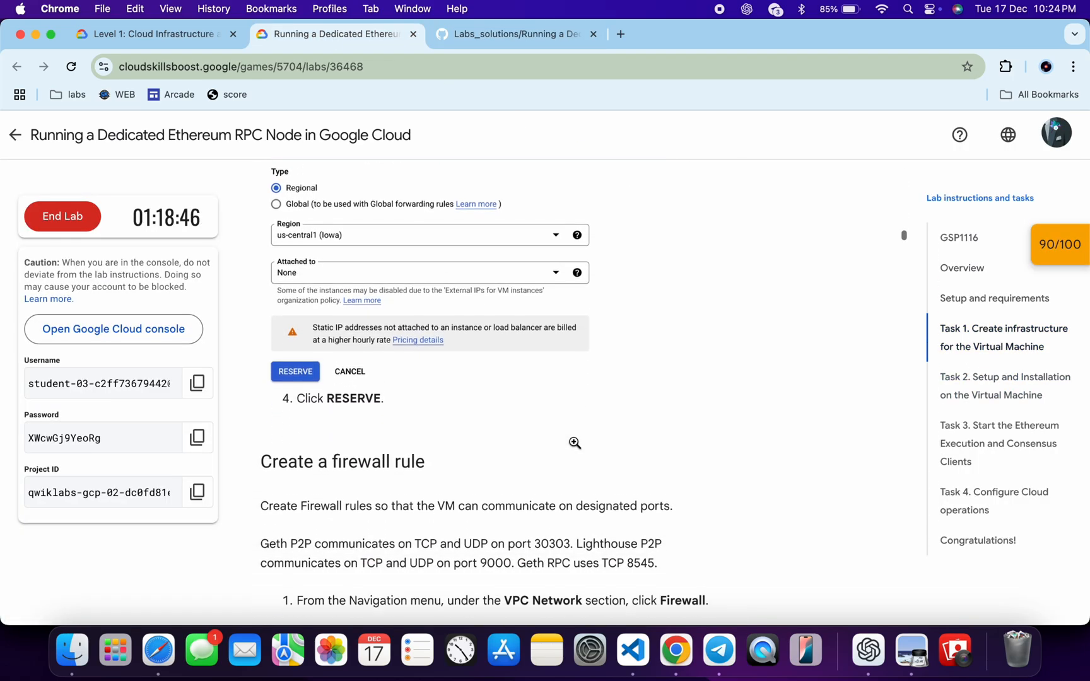
scroll("down", 3)
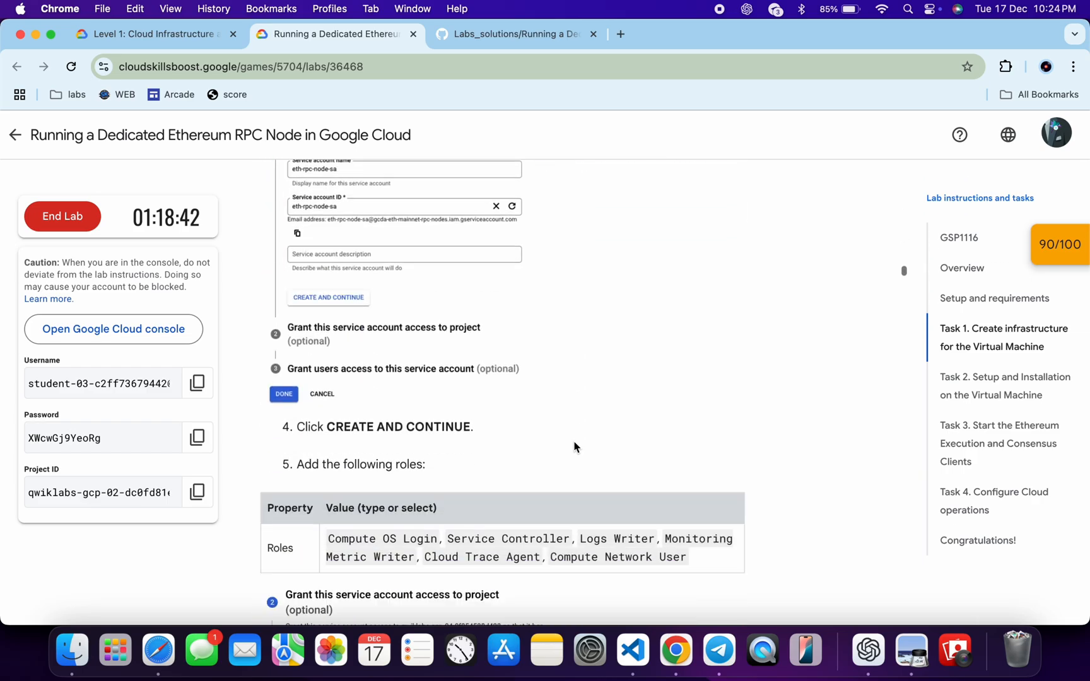
scroll("down", 3)
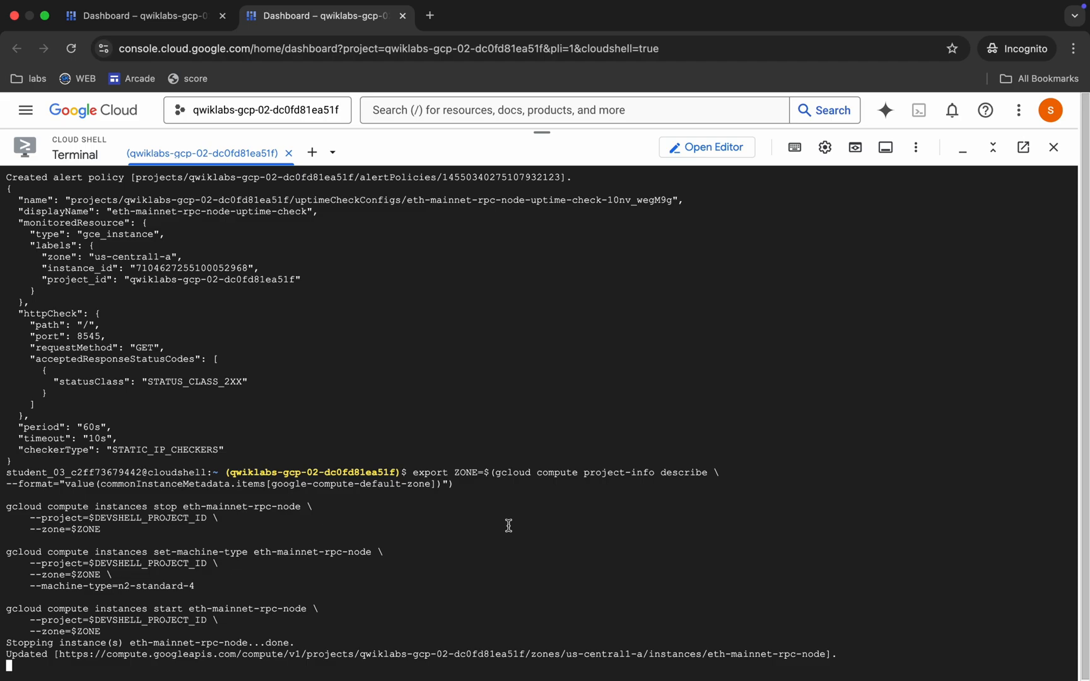
- Scroll the Cloud Shell output until the node reports its internal and external IPs
scroll("down", 3)
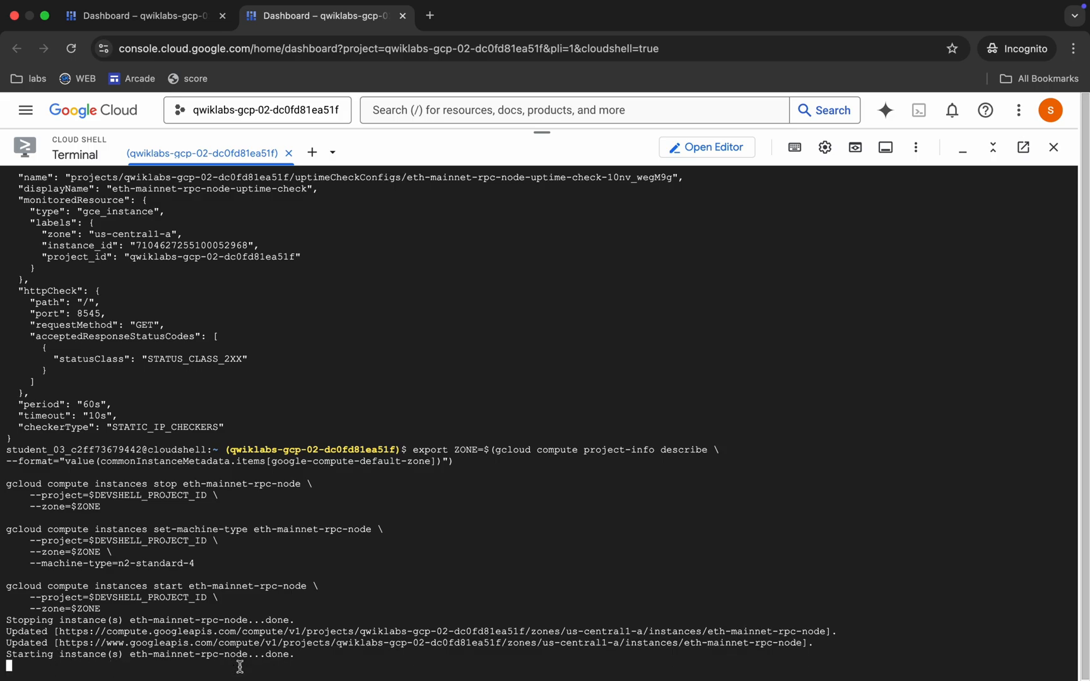
scroll("down", 3)
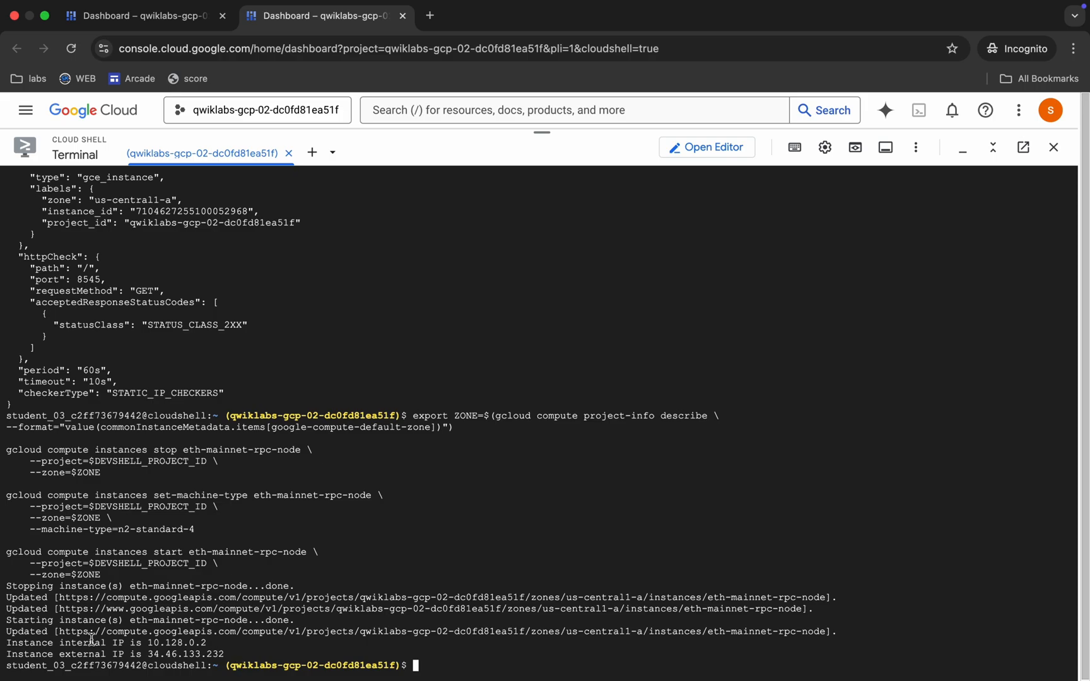
left_click(326, 34)
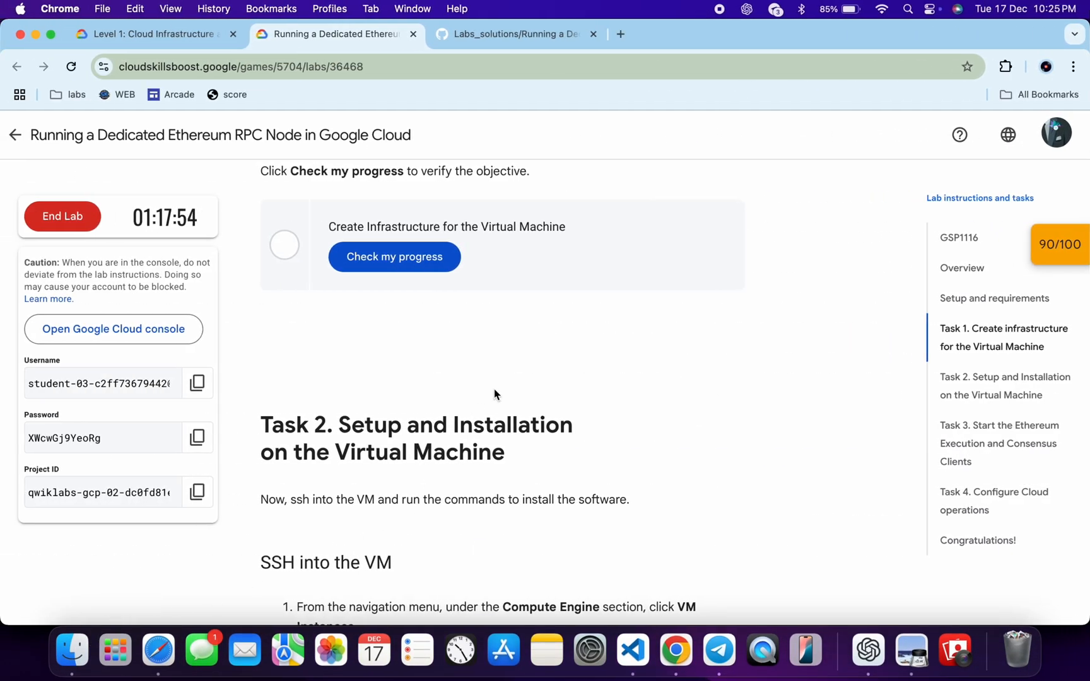
- Recheck the Create Infrastructure checkpoint until it shows Assessment Completed and 100/100
left_click(394, 257)
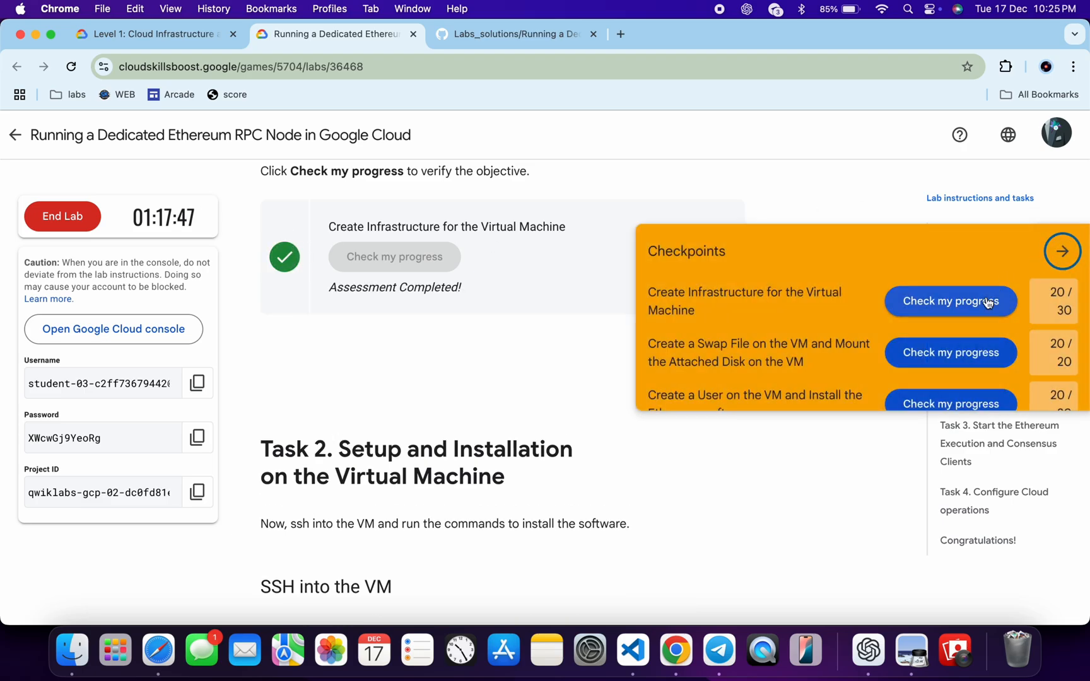
left_click(949, 301)
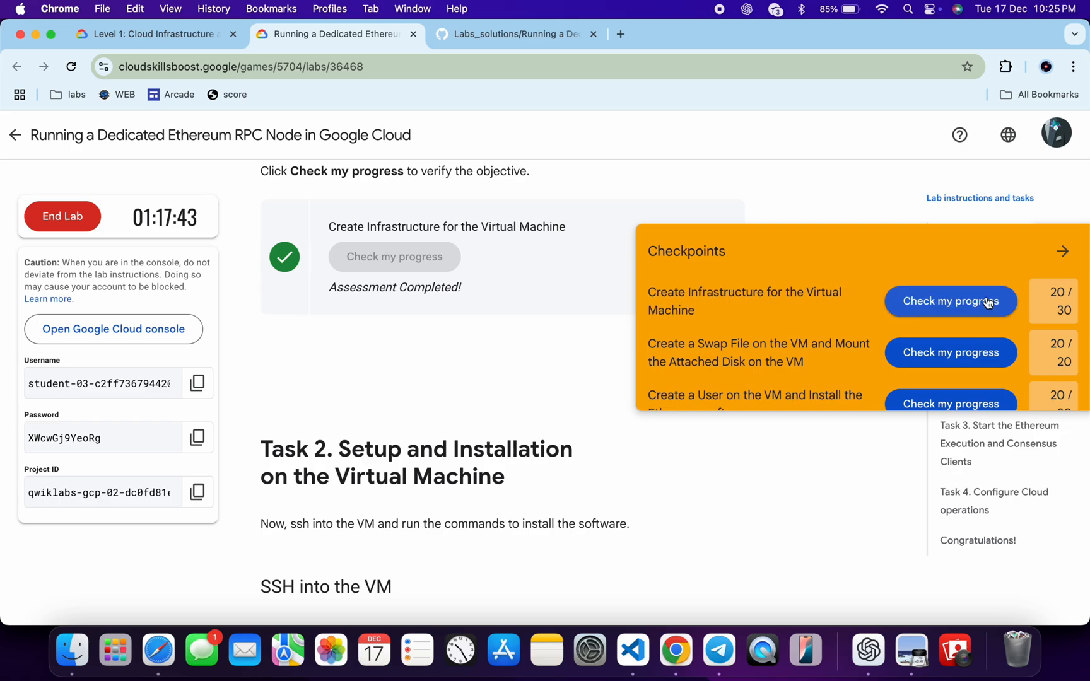
left_click(949, 300)
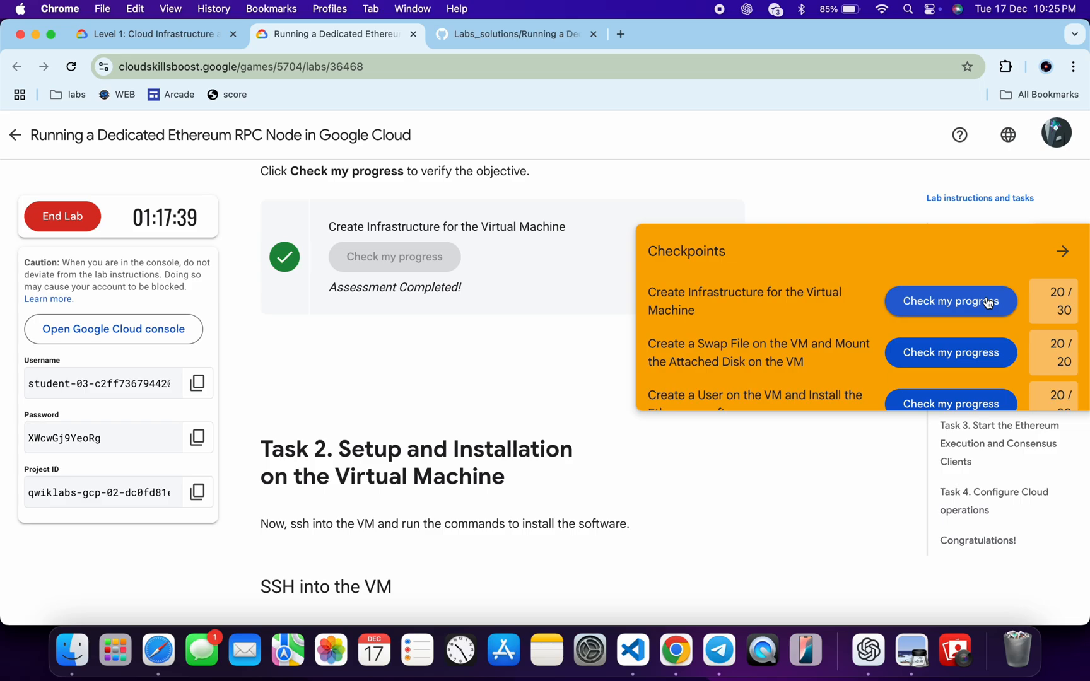
left_click(950, 301)
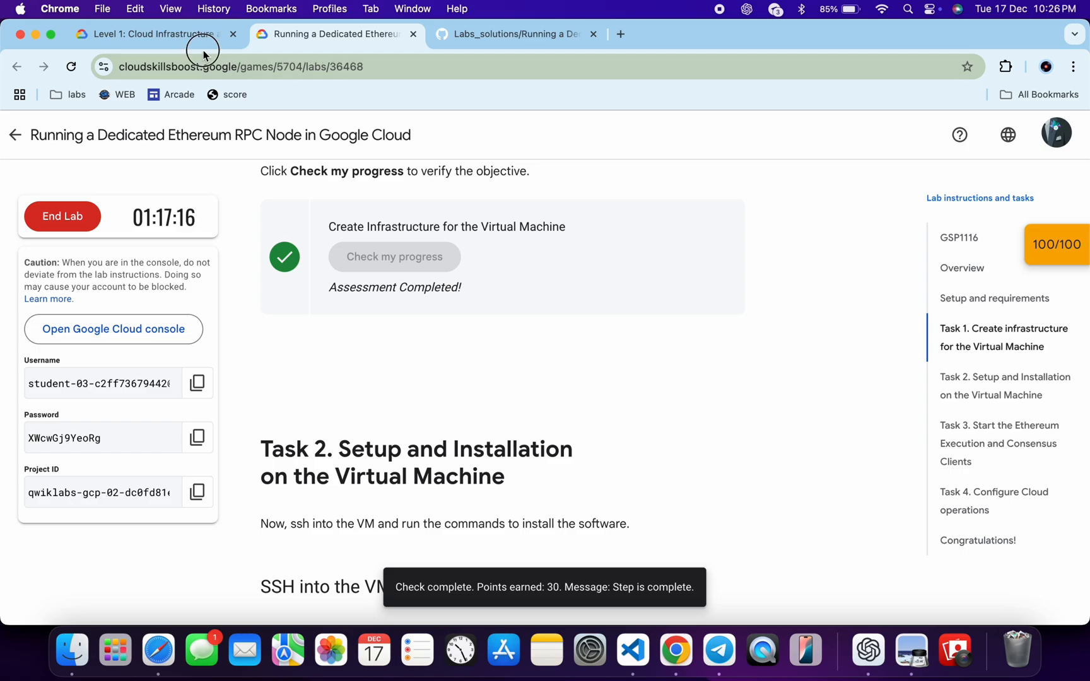
left_click(146, 34)
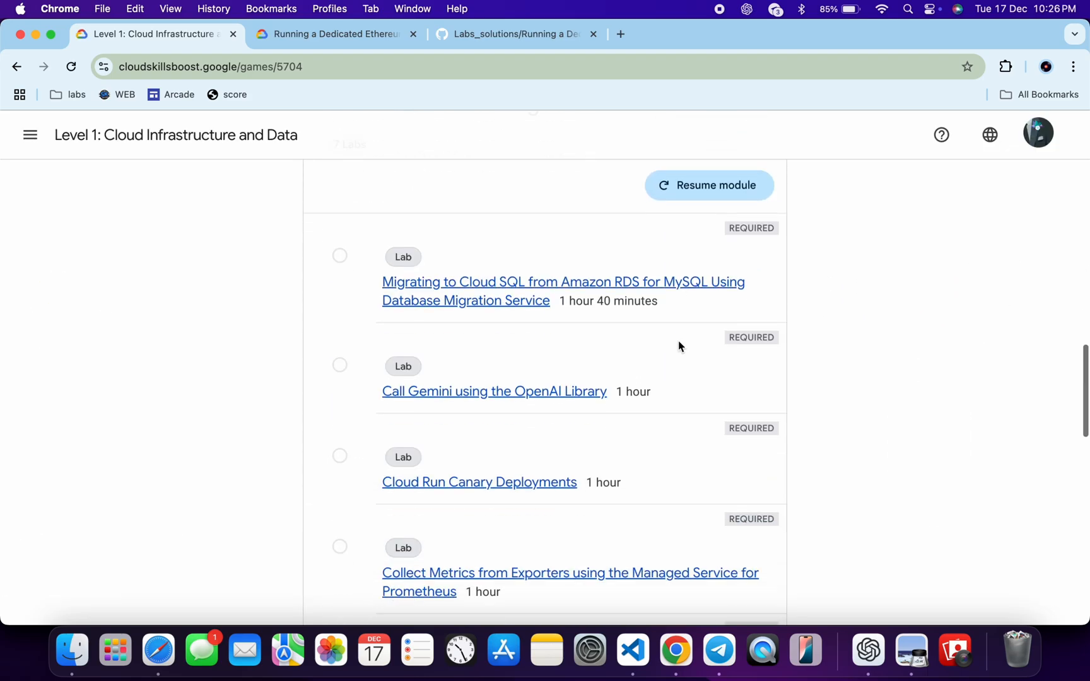
- Find the Ethereum RPC Node lab in the Level 1 module list and jump to Setup and requirements
scroll("down", 3)
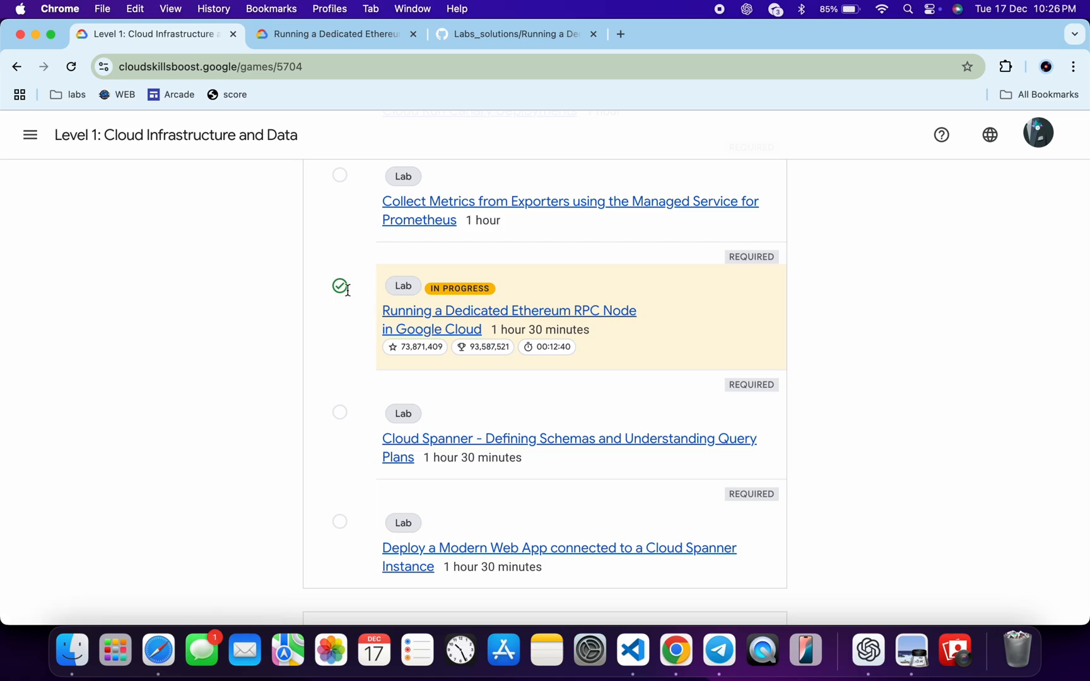
left_click(509, 310)
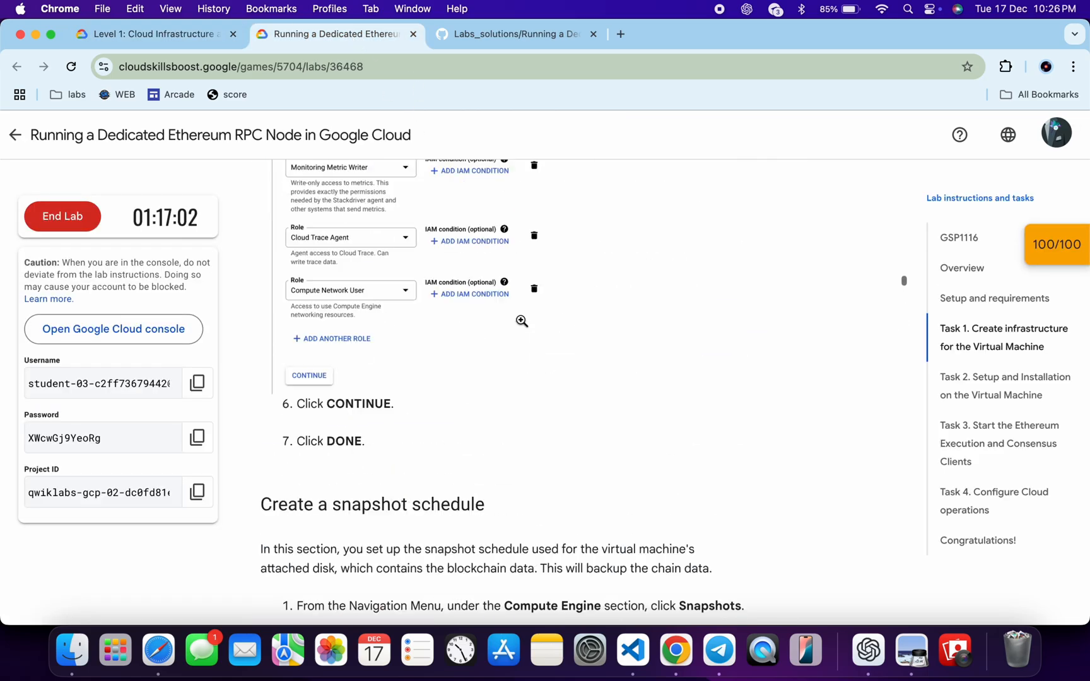
left_click(994, 298)
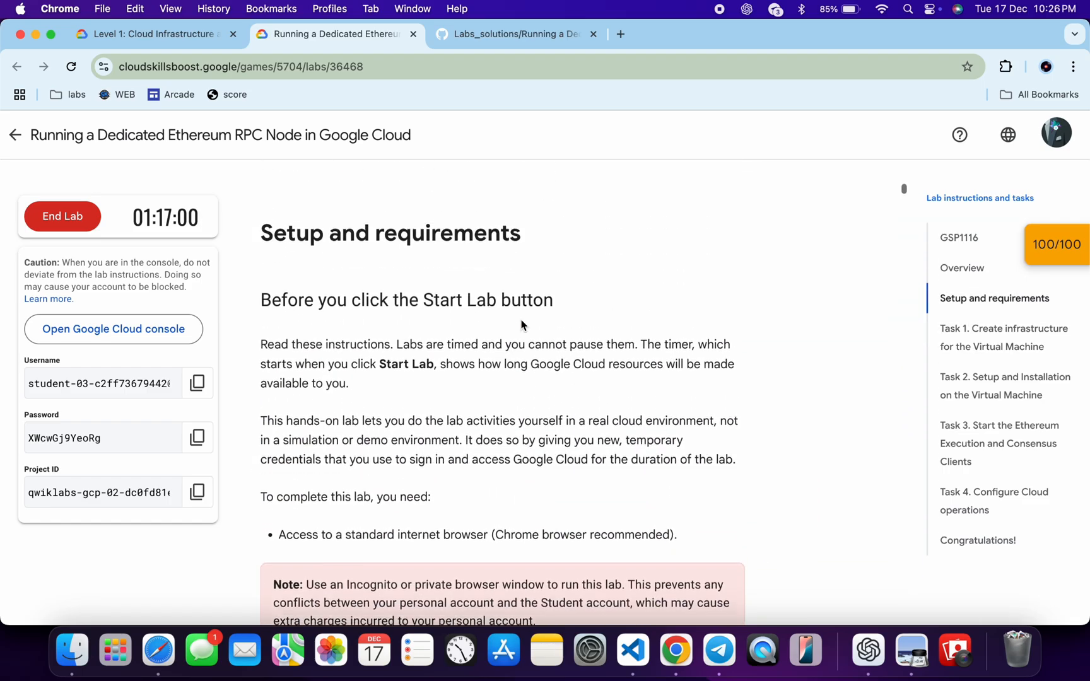